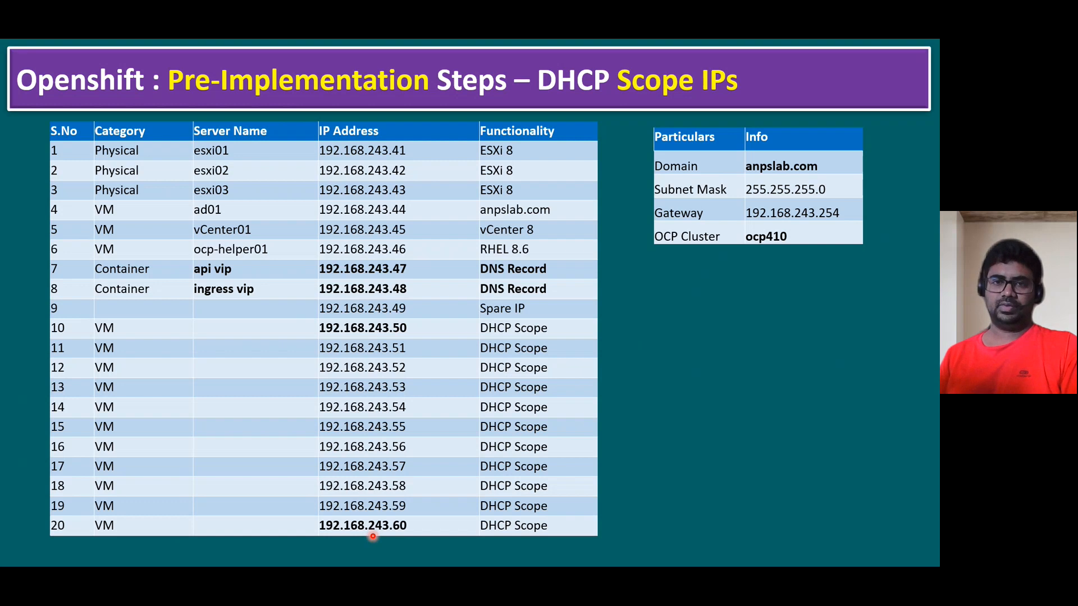
mouse_move(396, 376)
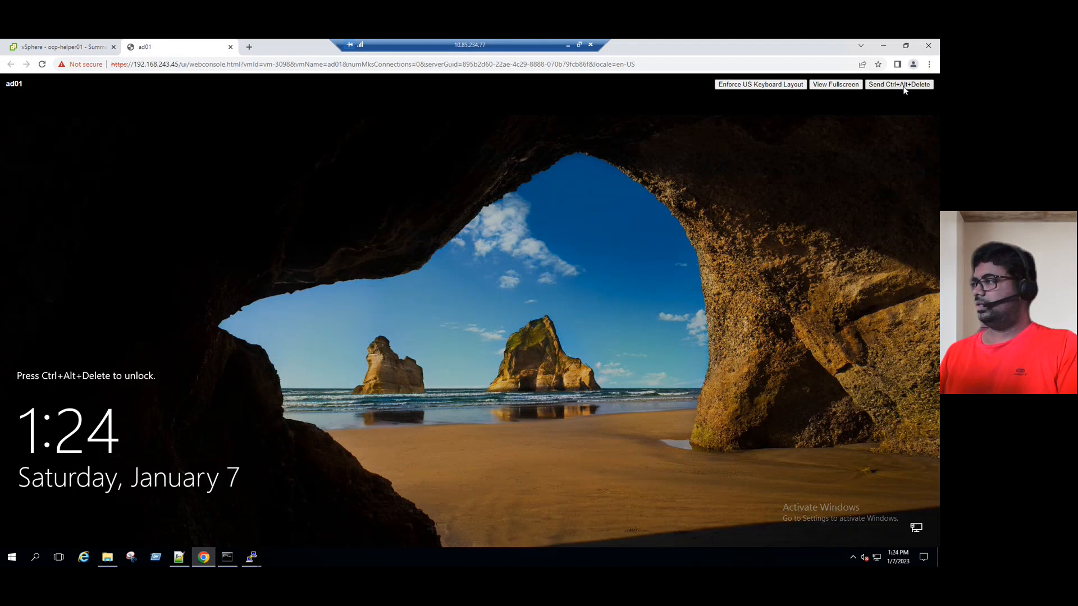
Step: Sign in to ad01, close DNS Manager and enter dhcpmgmt in the Run box
left_click(899, 84)
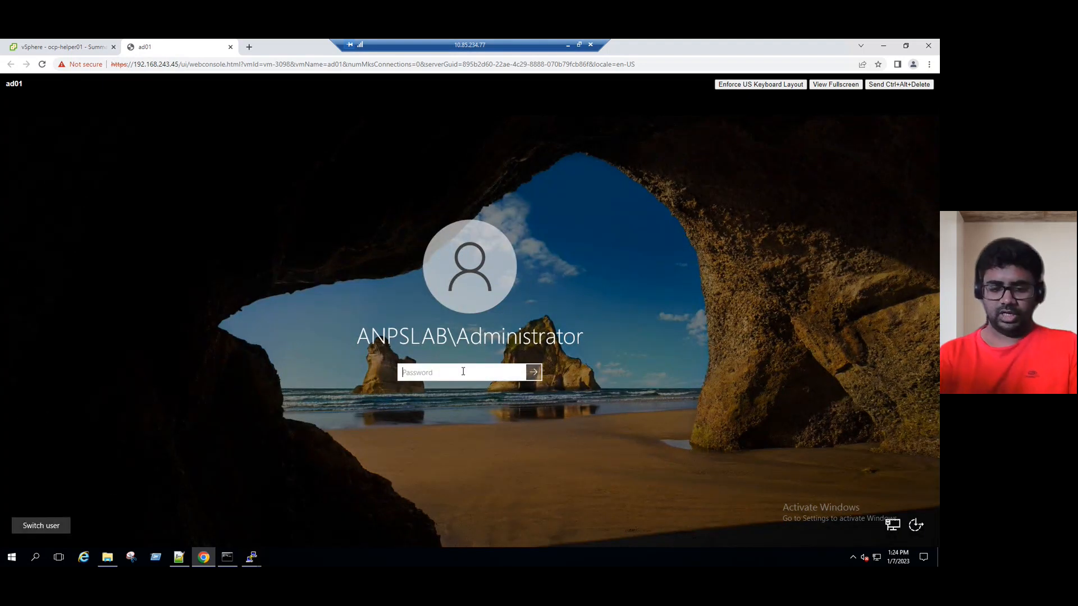
type("password")
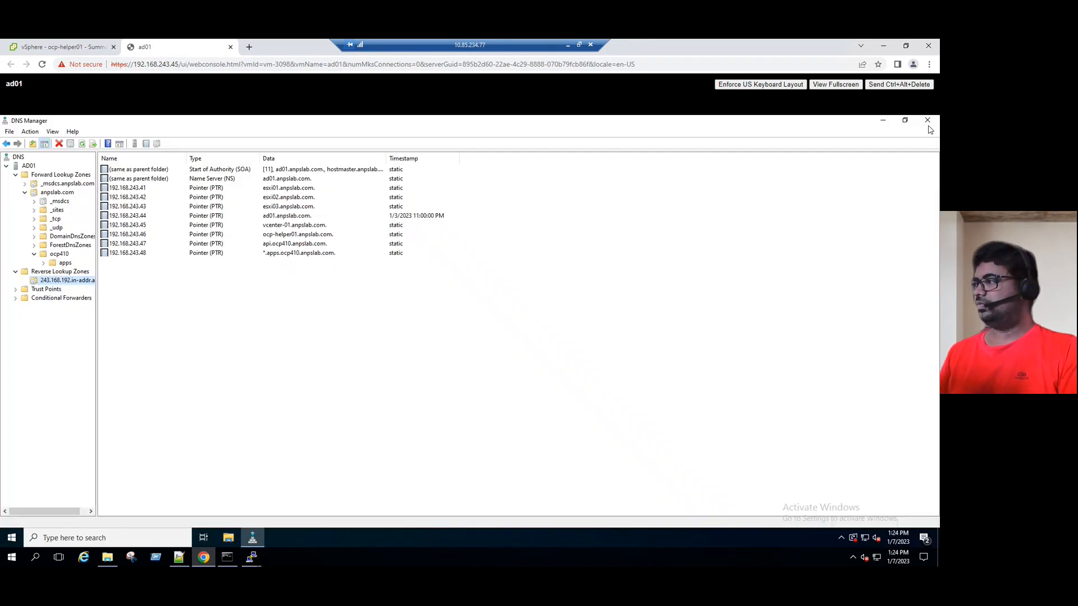
left_click(928, 120)
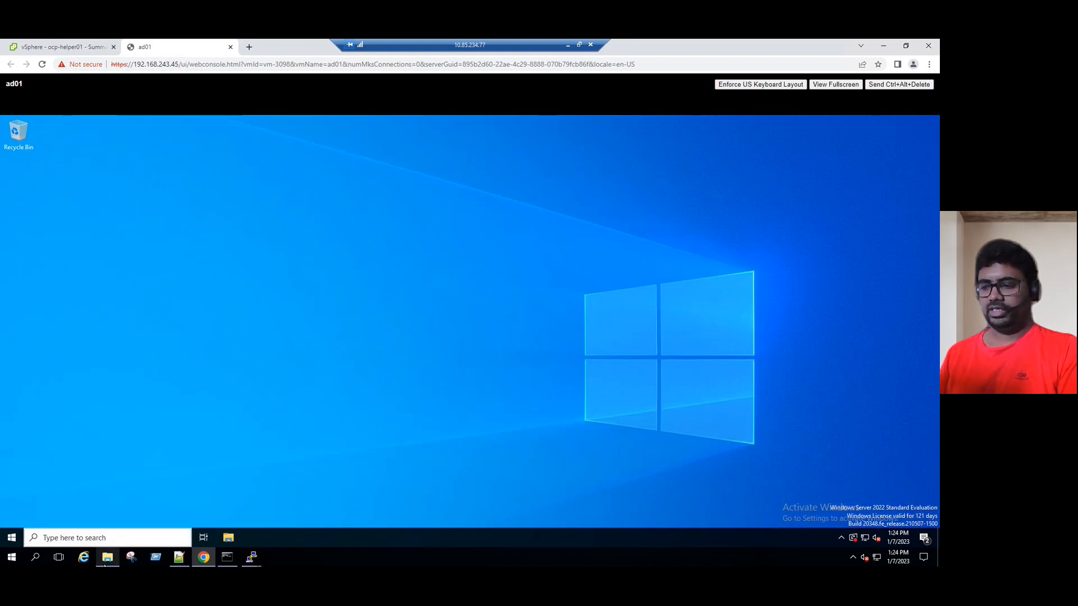
type("run")
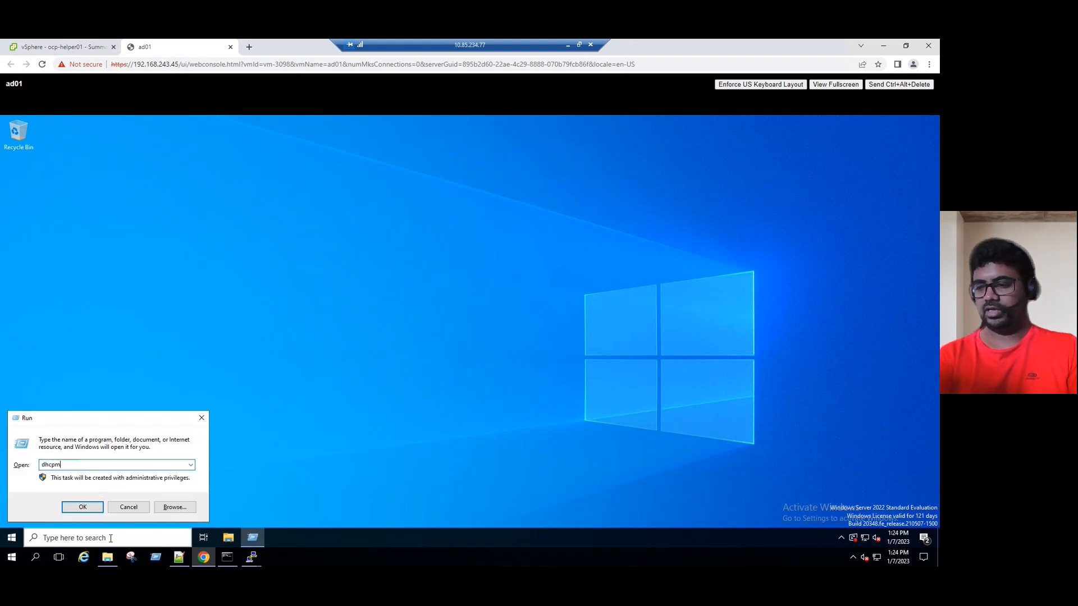
Step: Launch the DHCP console maximized, expand ad01.anpslab.com > IPv4 and show the IPv4 actions menu
left_click(82, 506)
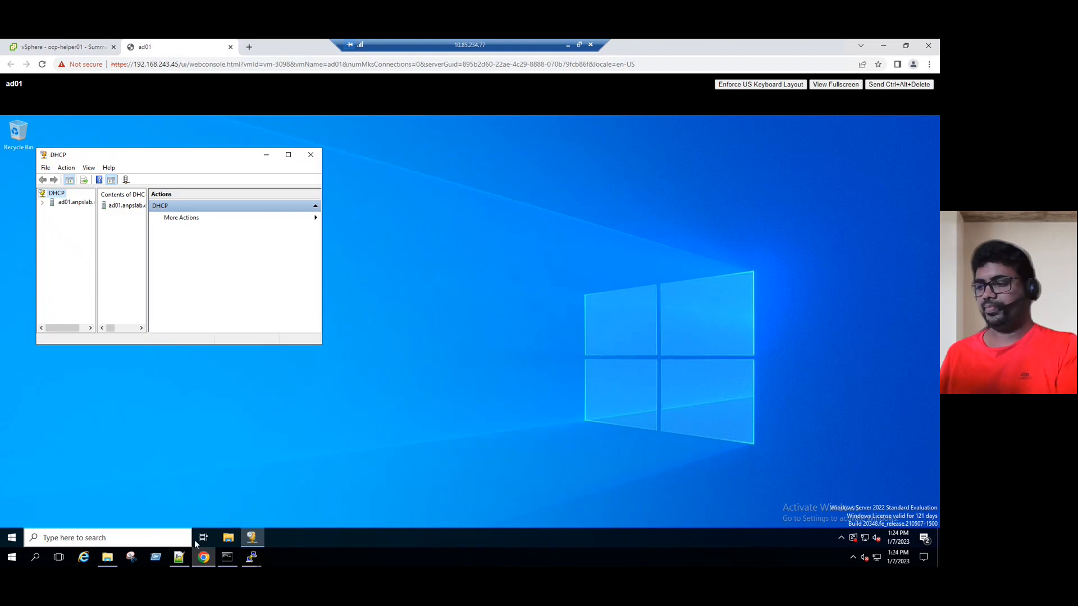
left_click(288, 154)
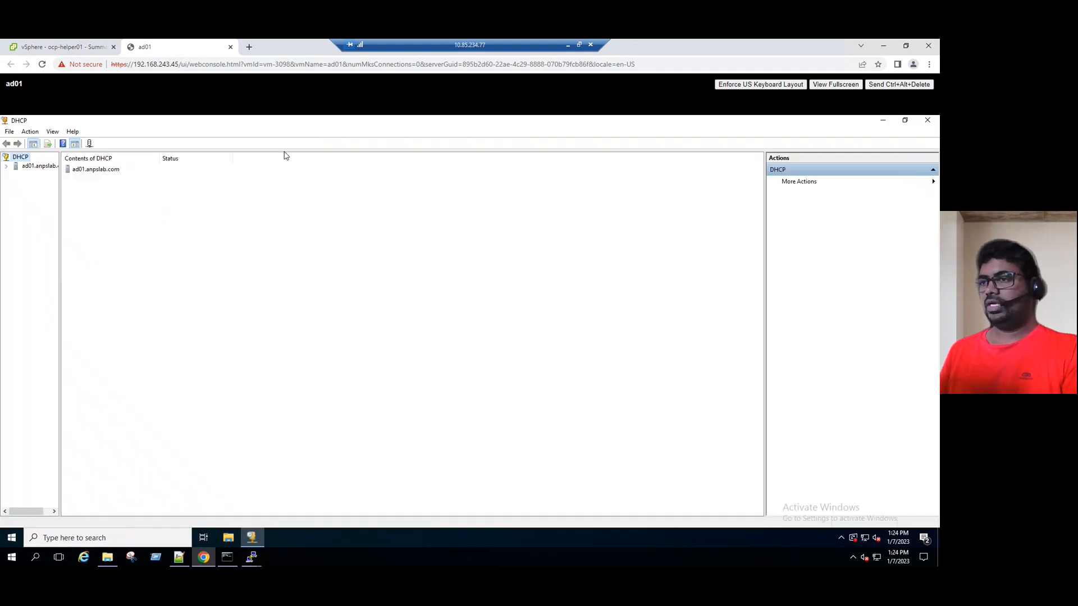
mouse_move(63, 225)
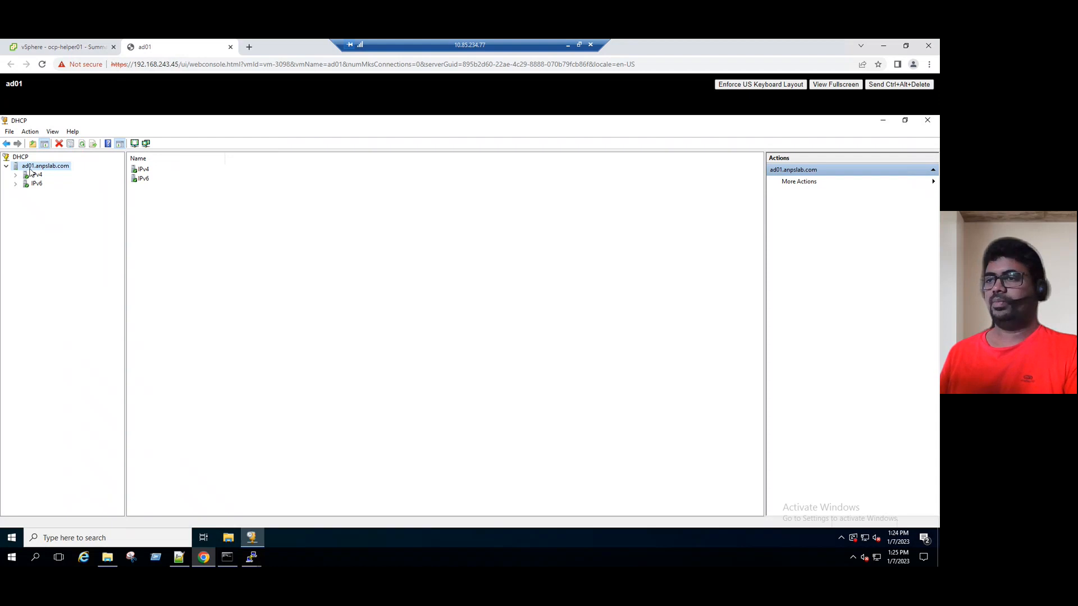
left_click(16, 174)
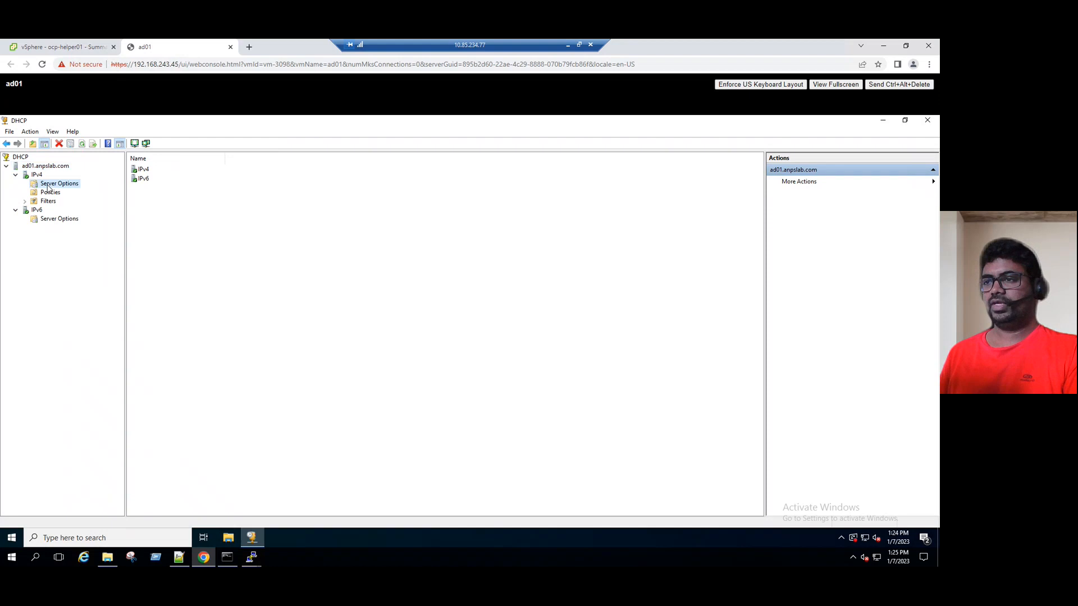
left_click(60, 183)
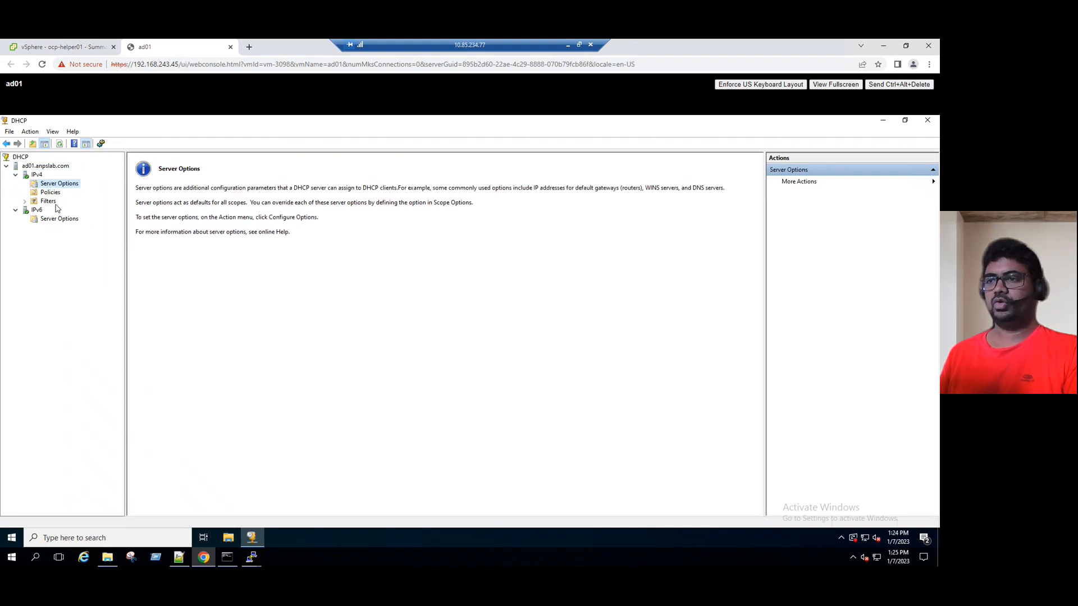
right_click(59, 183)
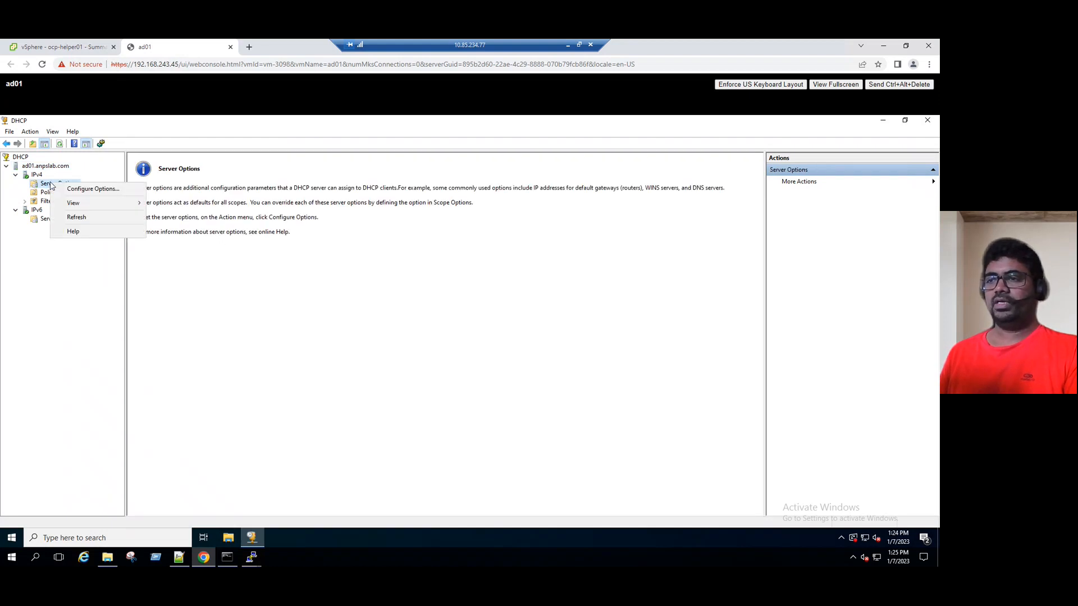
right_click(36, 175)
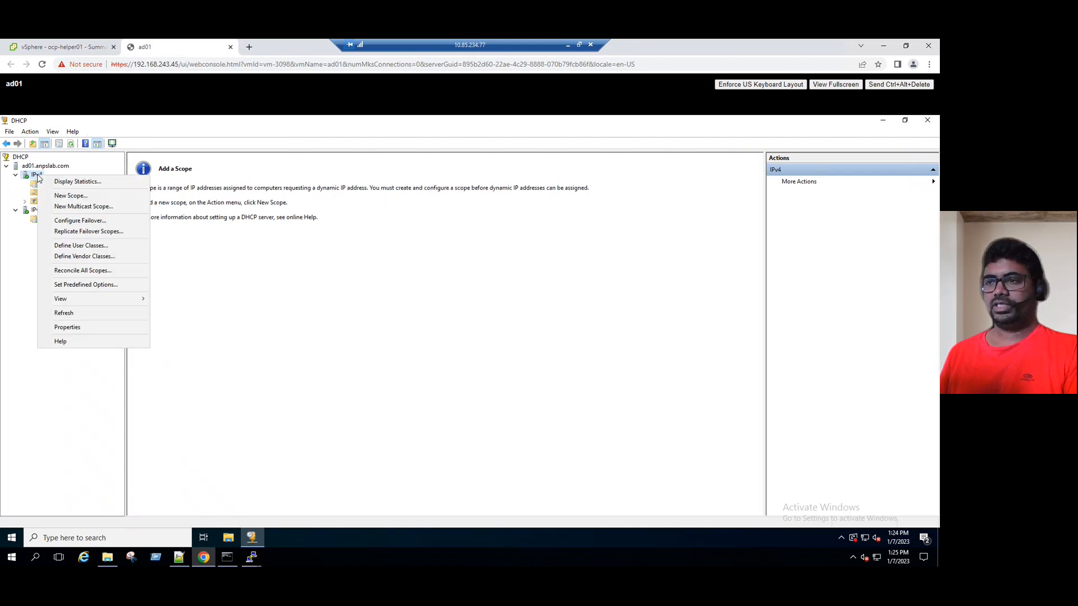
mouse_move(59, 188)
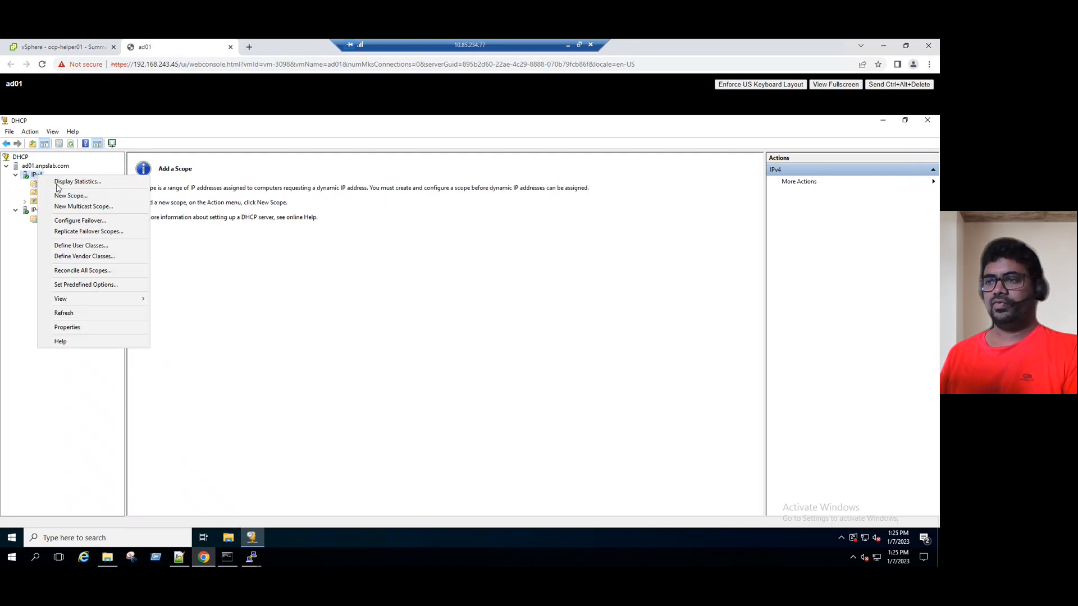
Step: Start the New Scope Wizard with name ocp410 and description OpenShift Cluster
left_click(69, 195)
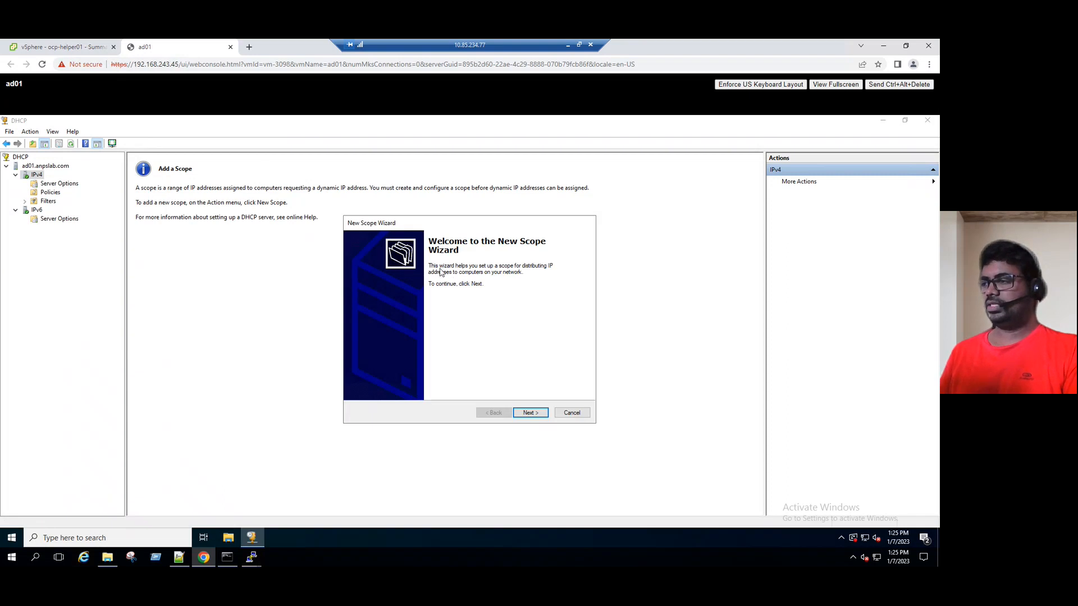
mouse_move(387, 230)
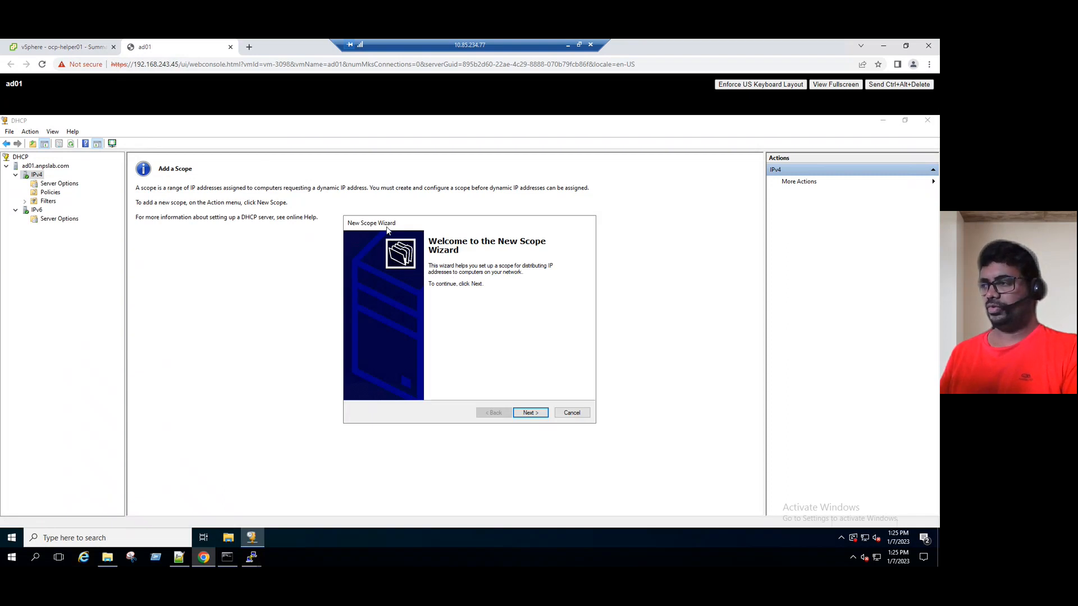
mouse_move(500, 324)
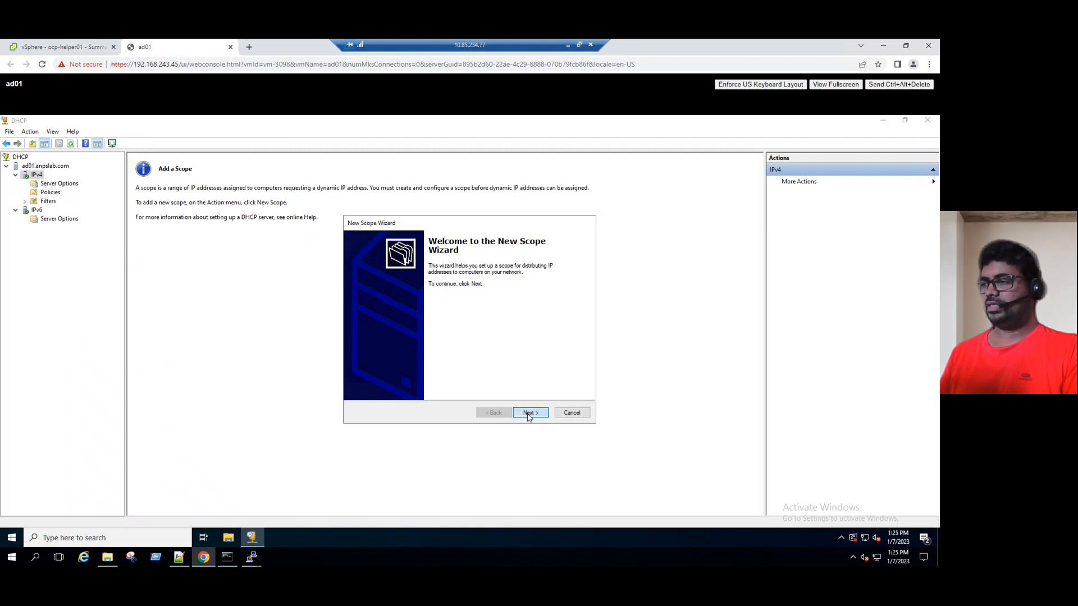
left_click(529, 412)
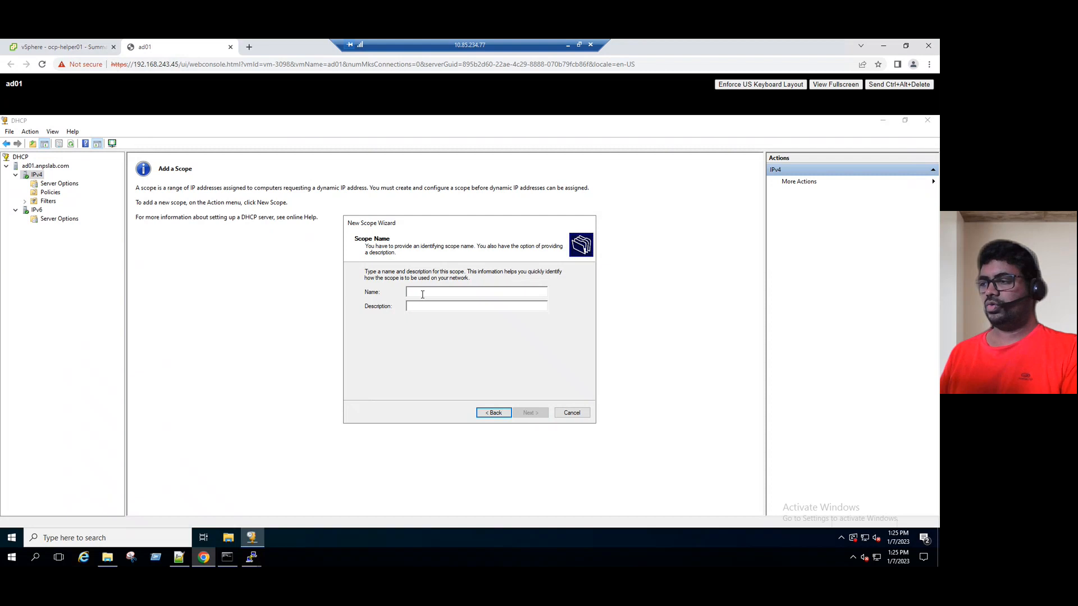
type("o")
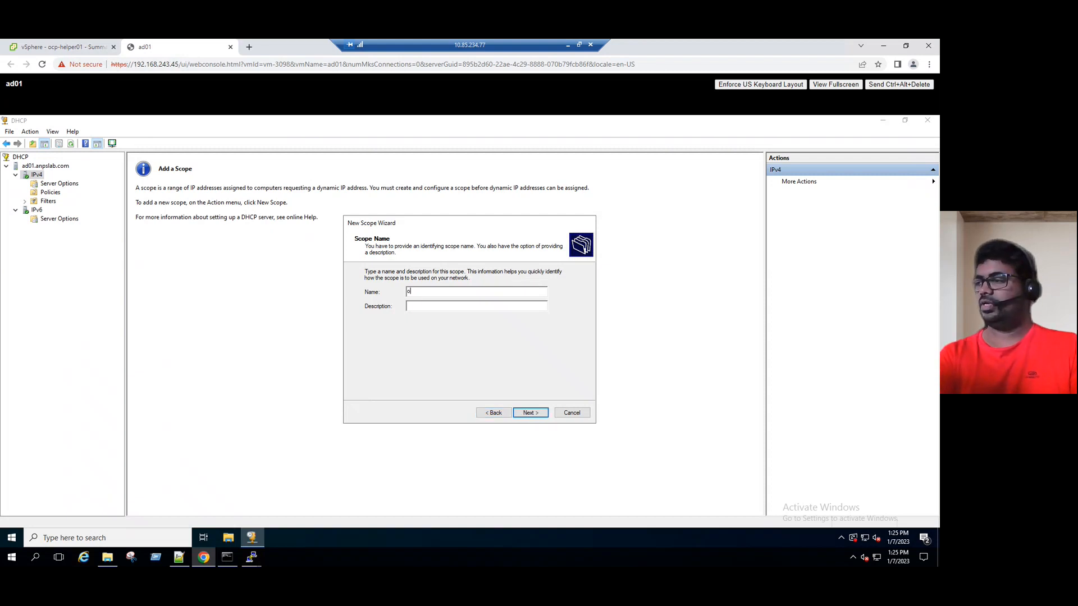
type("cp410")
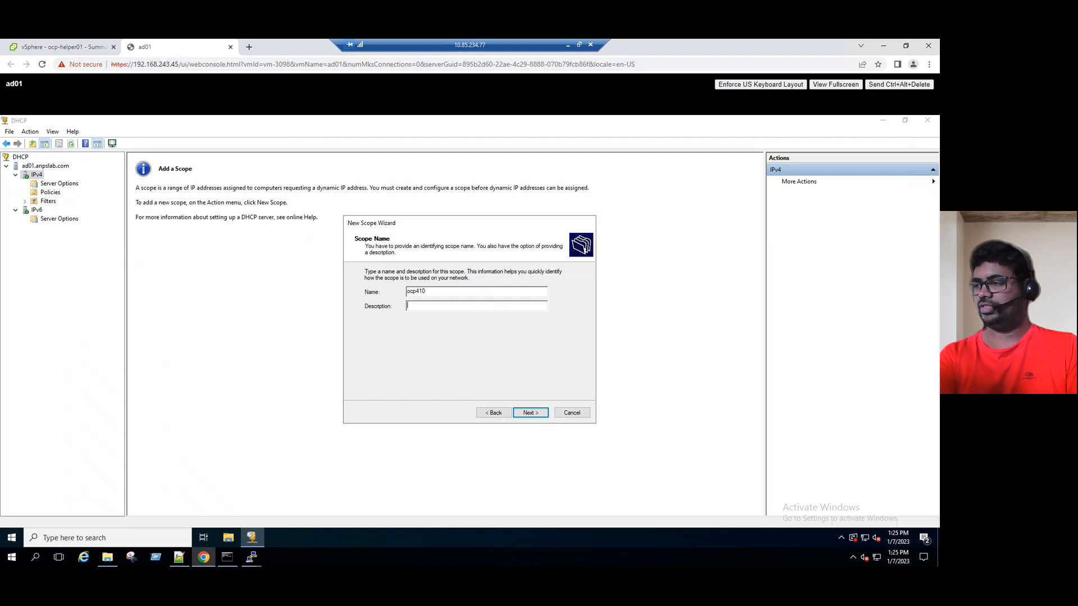
type("ocp")
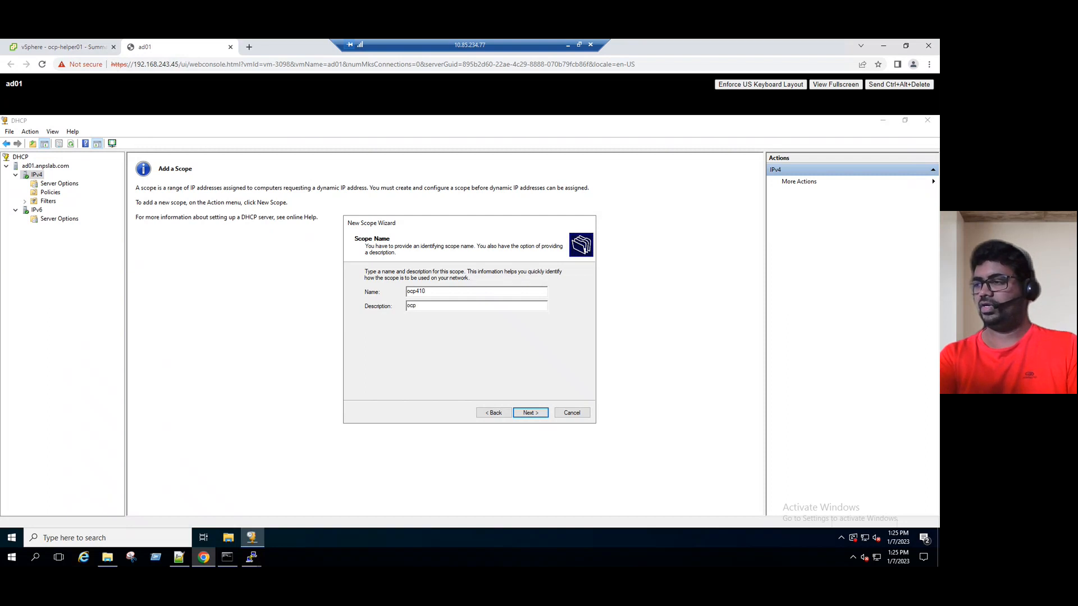
type("OpenShift Cluster")
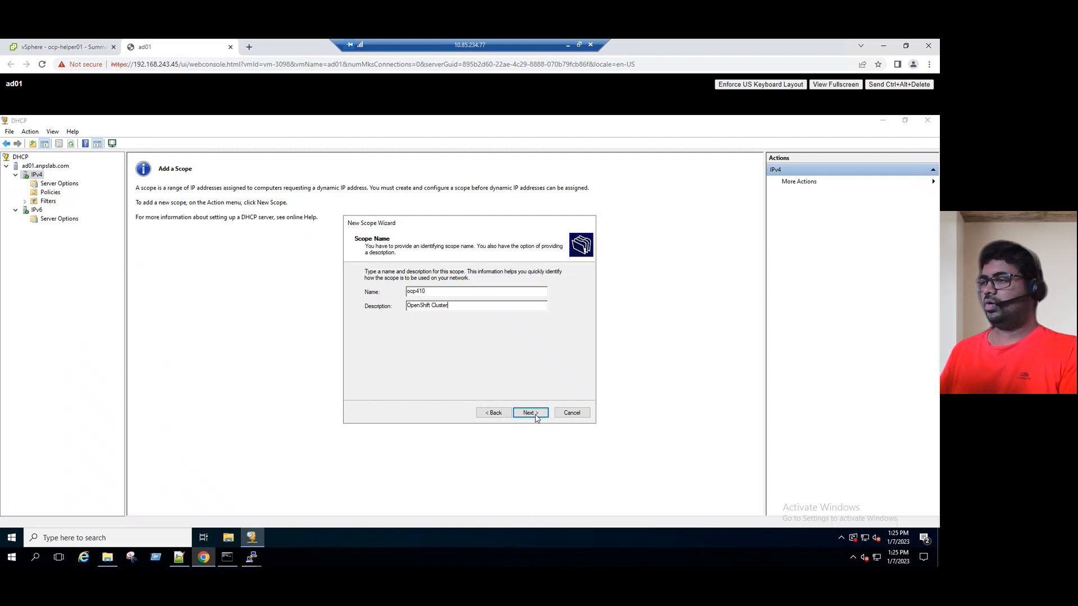
Step: Set the address range 192.168.243.50 to 192.168.243.60 with mask 255.255.255.0
left_click(529, 412)
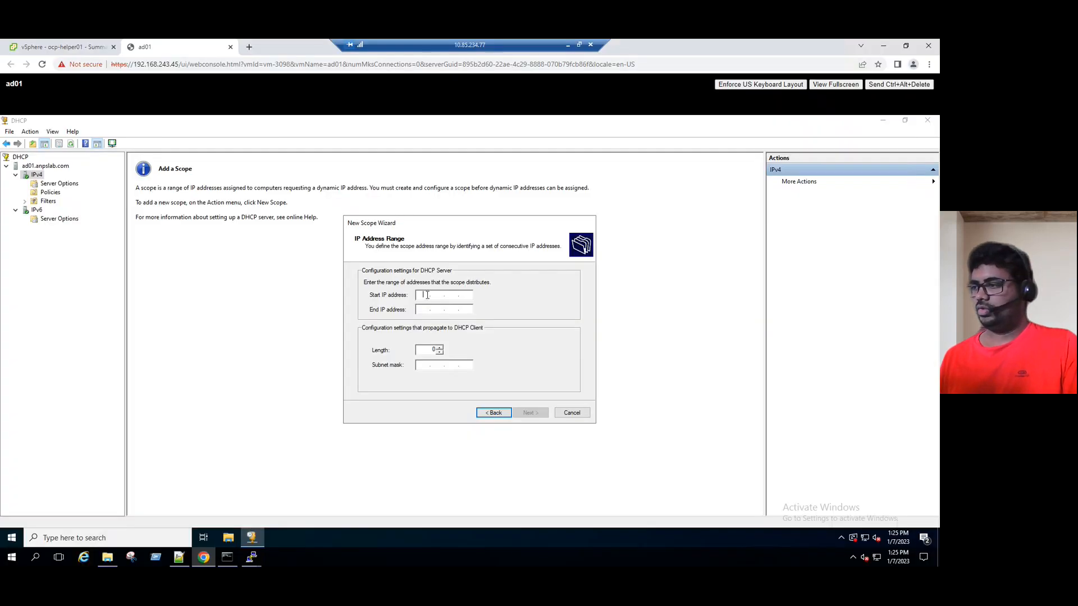
type("192 . . .")
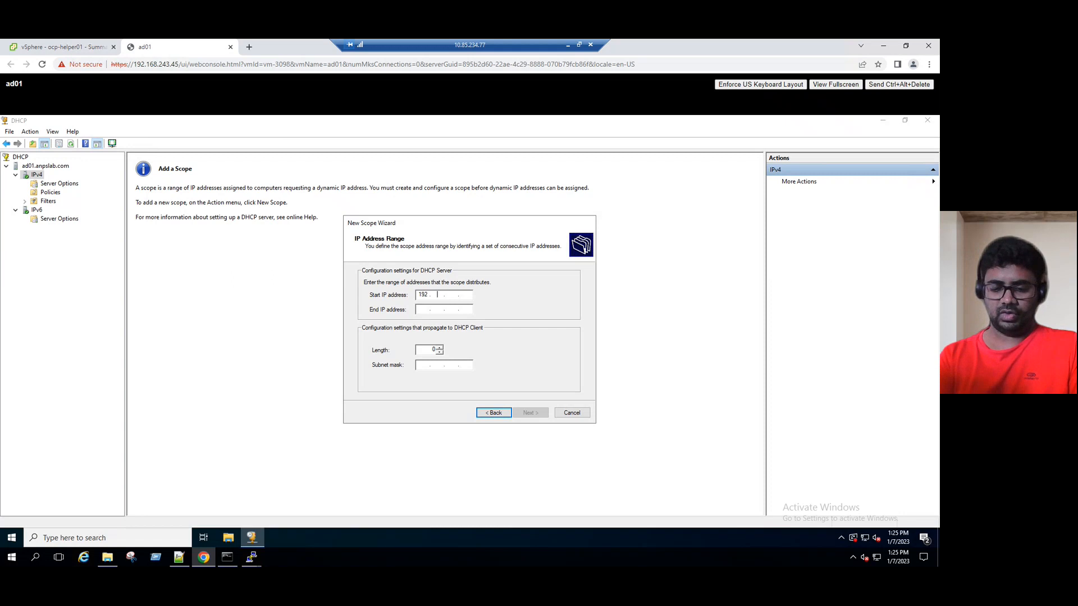
type("168")
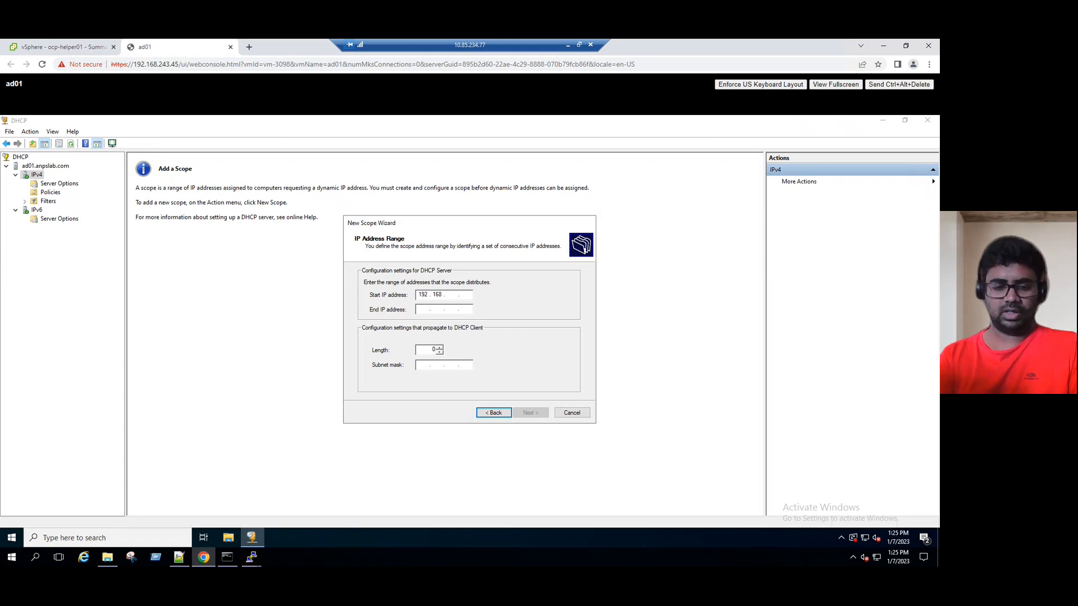
type("243")
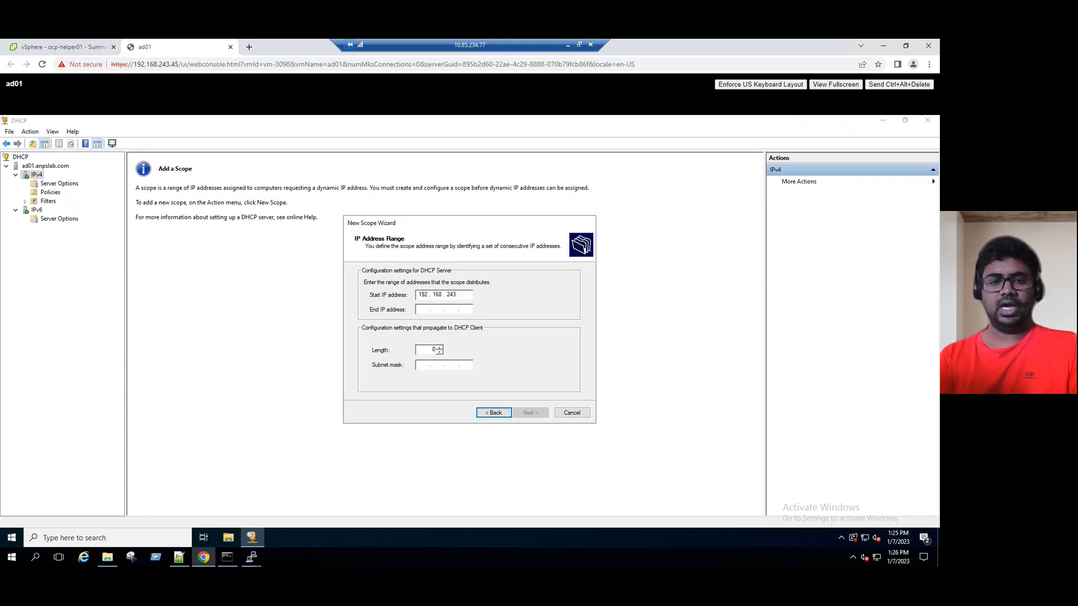
type("50")
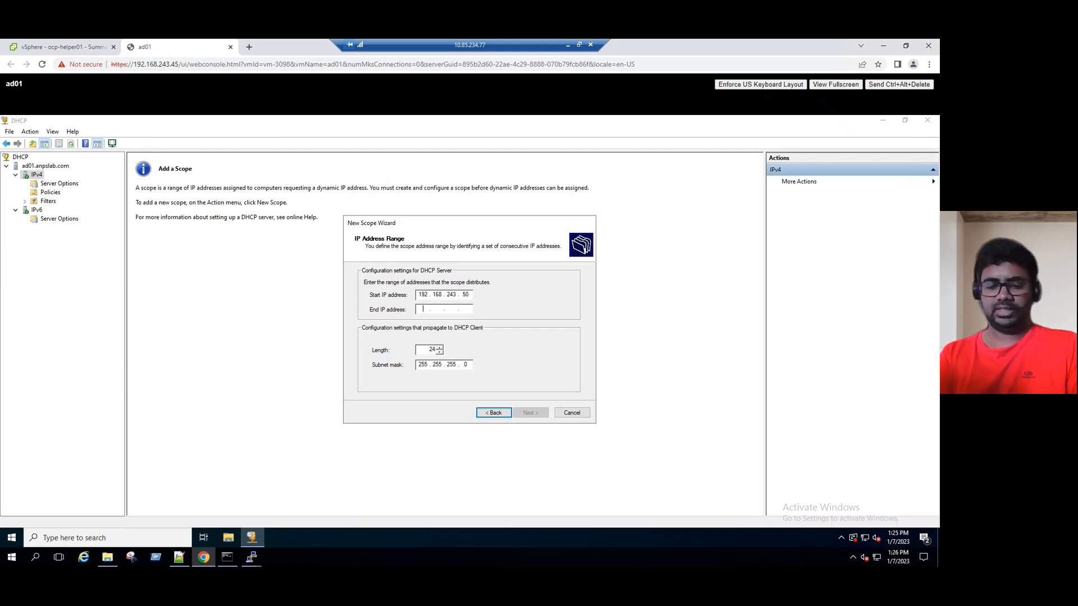
type("192.1")
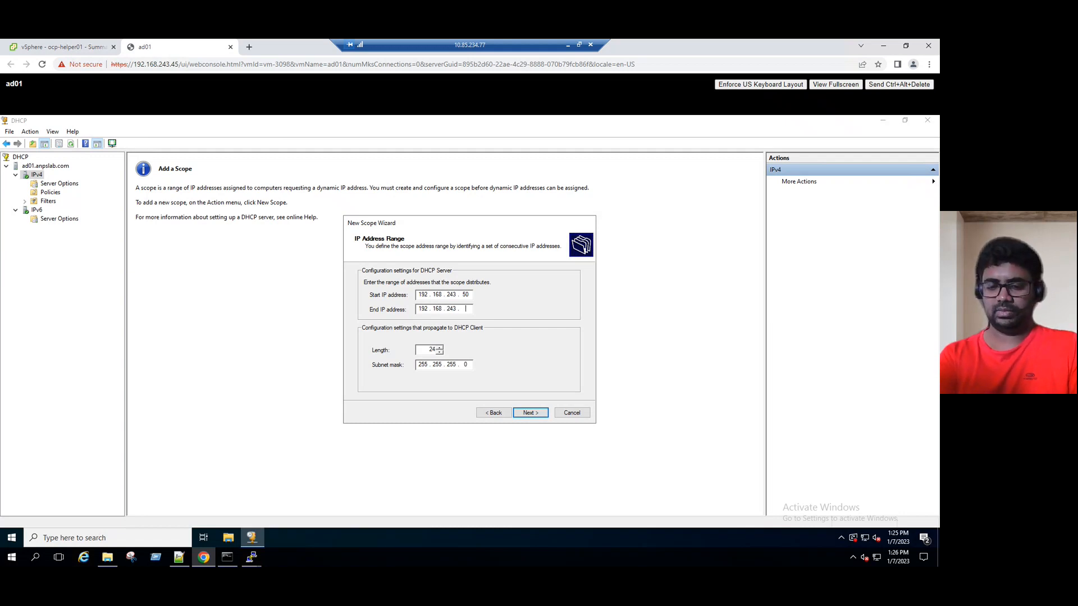
type("60")
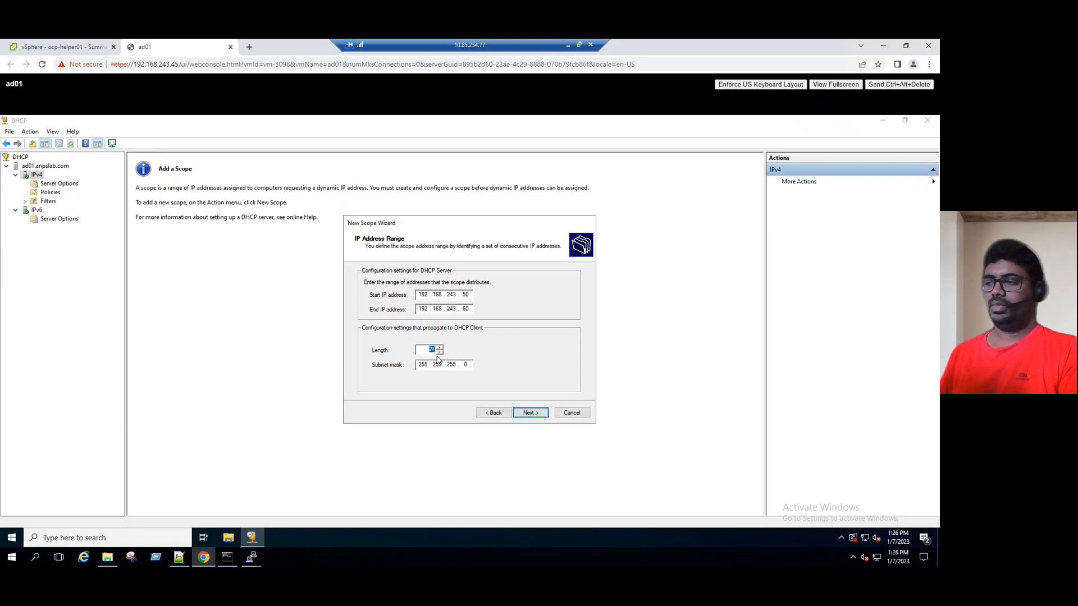
Step: Continue with no exclusions and the default lease duration to the DHCP options choice
left_click(529, 412)
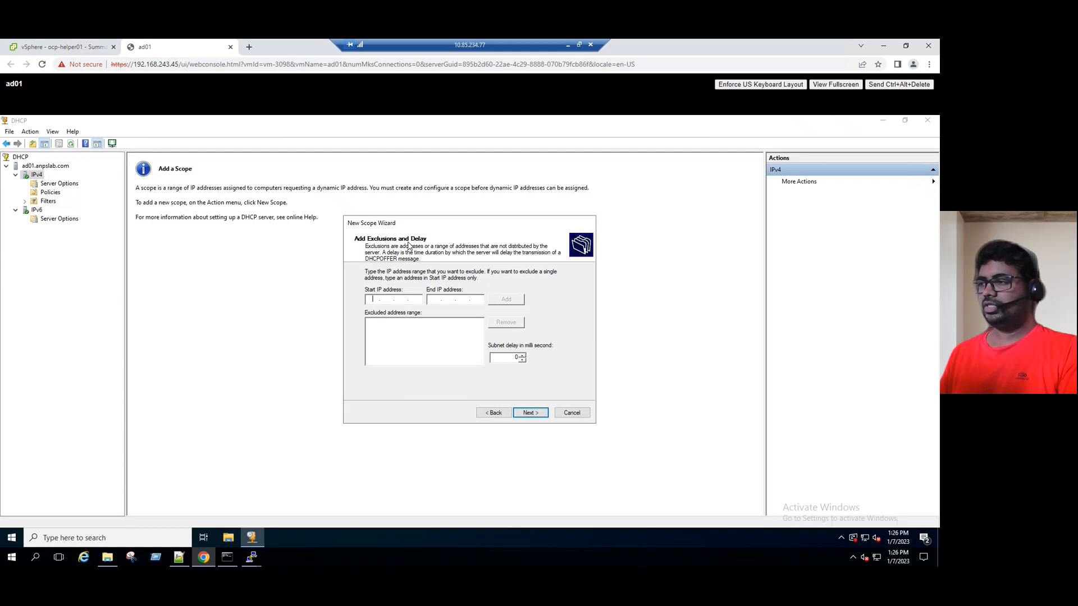
mouse_move(458, 289)
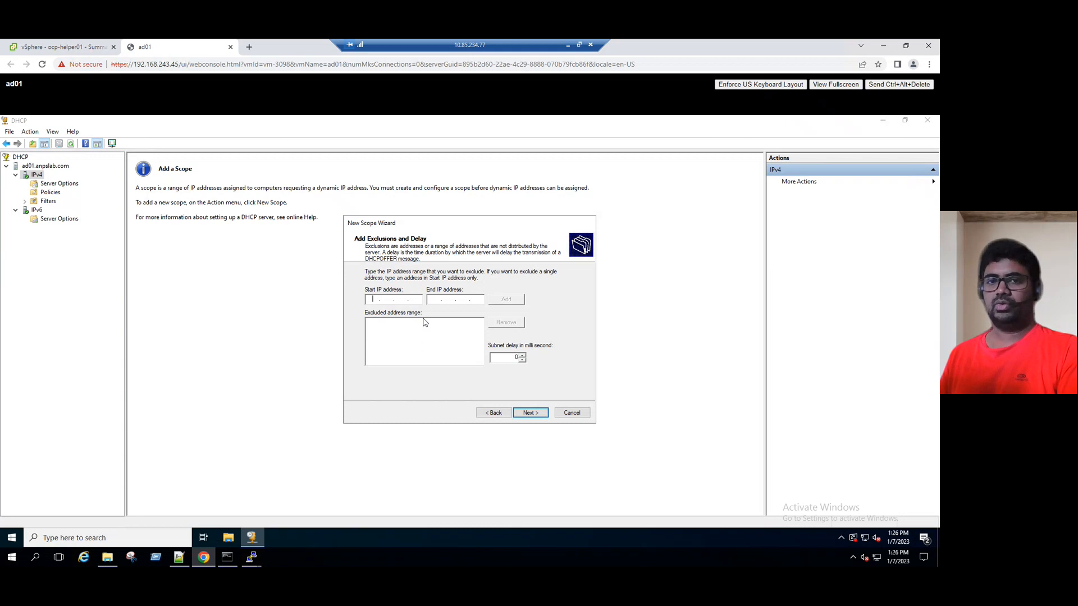
left_click(528, 412)
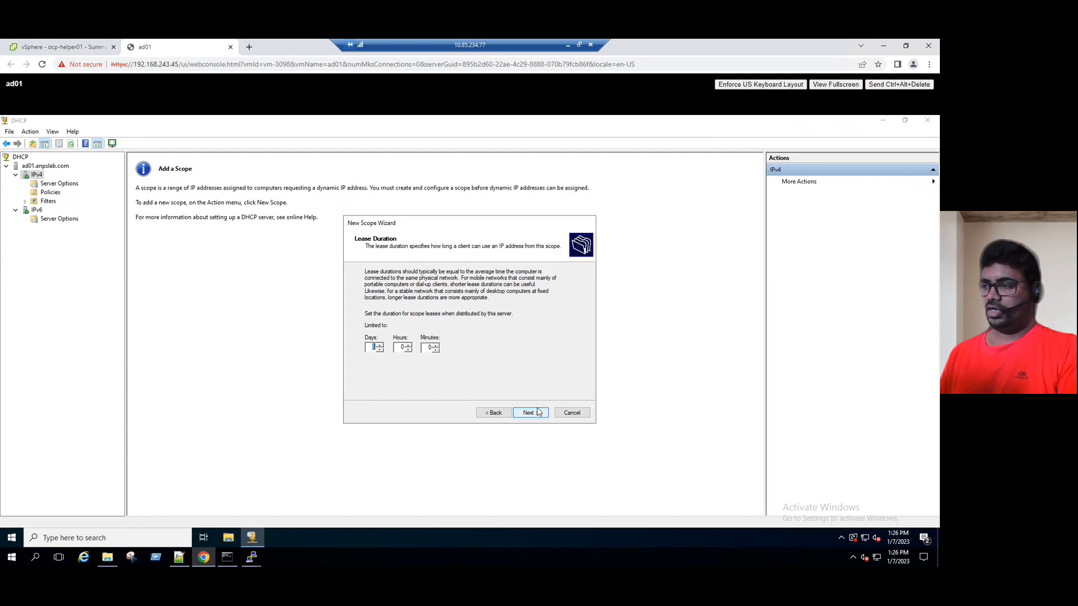
left_click(529, 412)
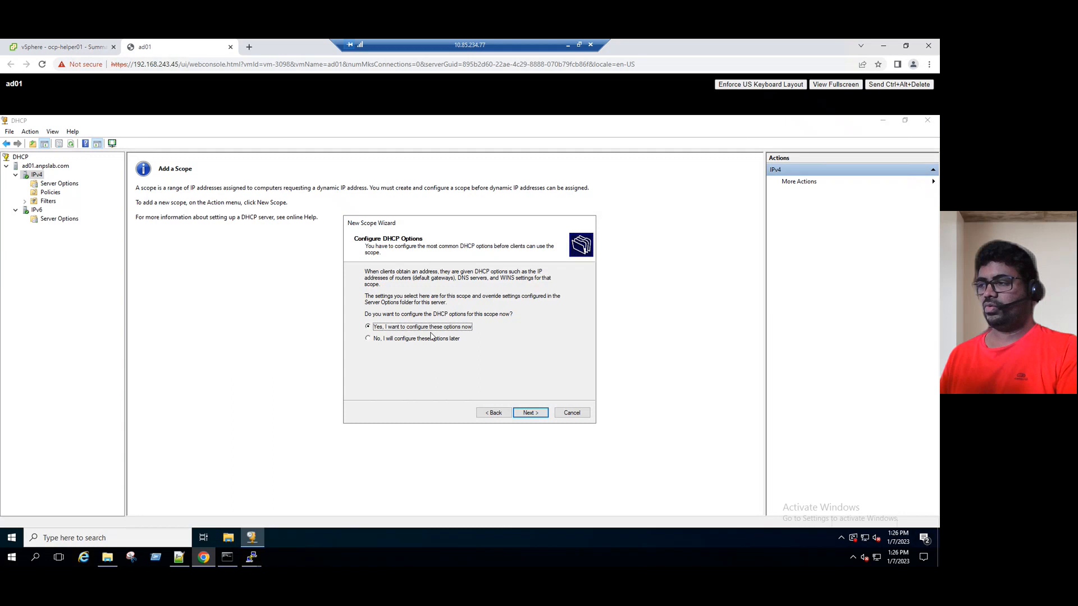
mouse_move(523, 403)
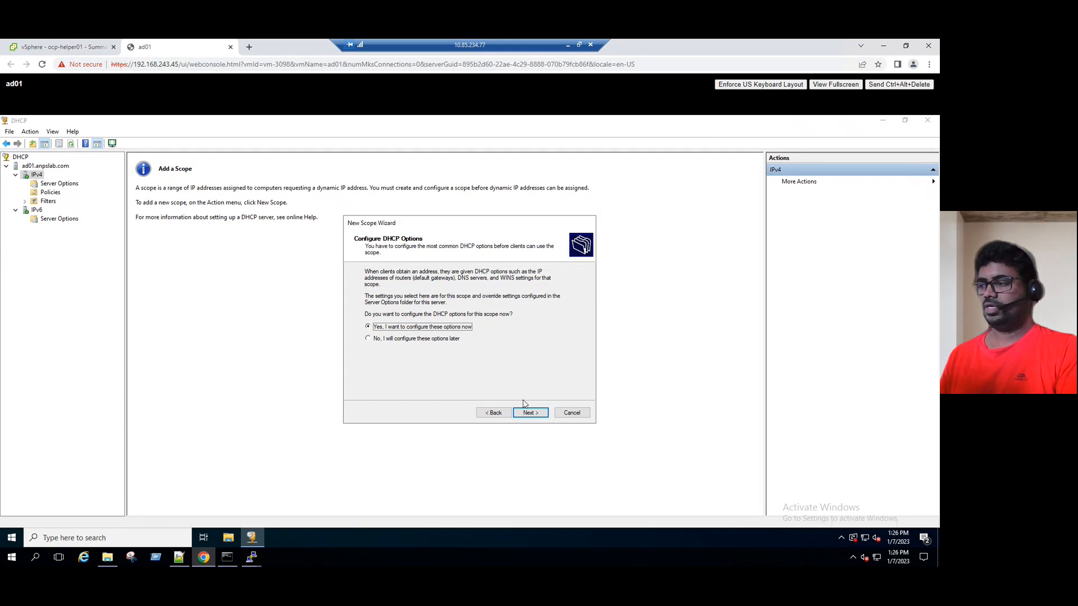
Step: Add 192.168.243.254 as the scope's router and continue to the DNS settings
left_click(529, 412)
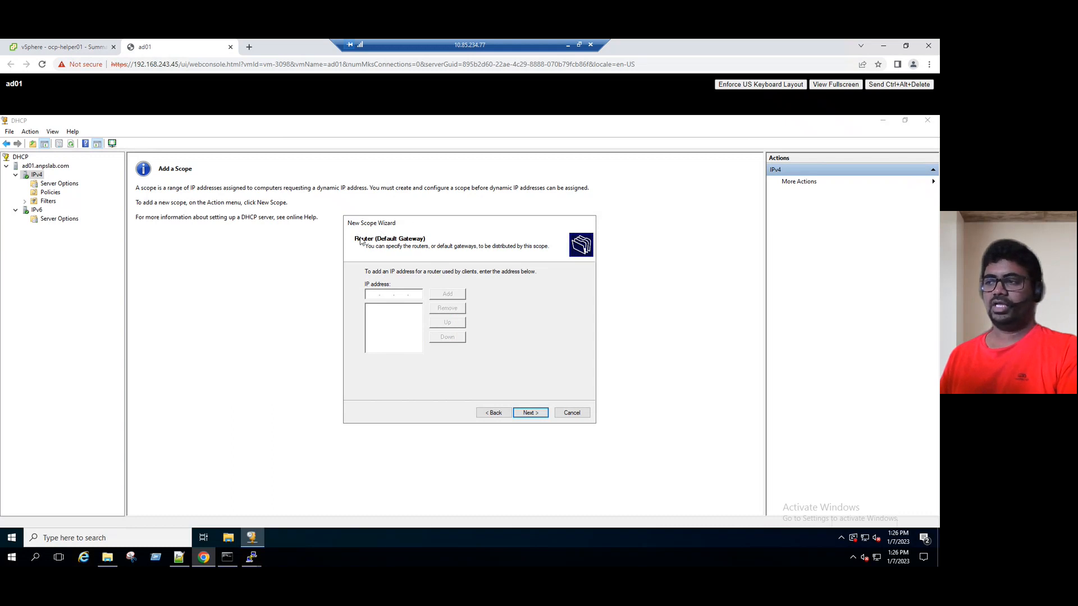
left_click(392, 293)
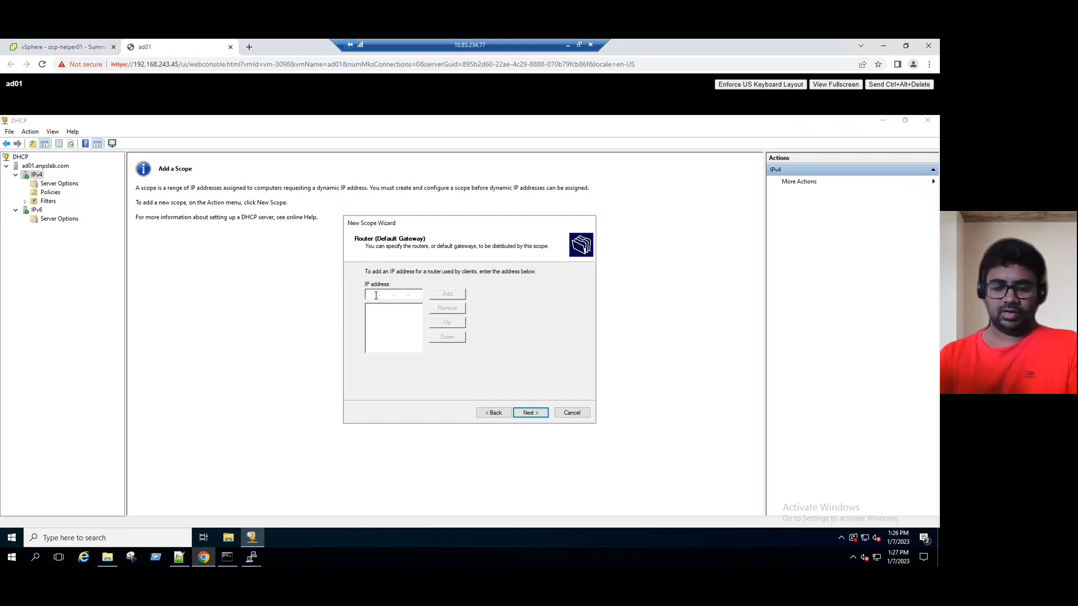
type("192 . . .")
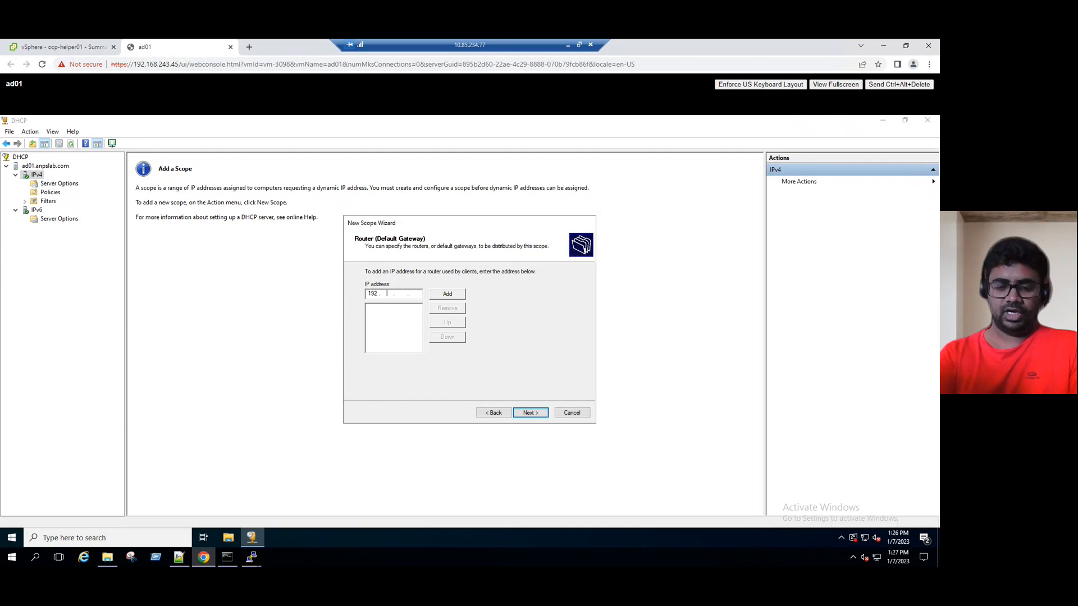
type("168.24")
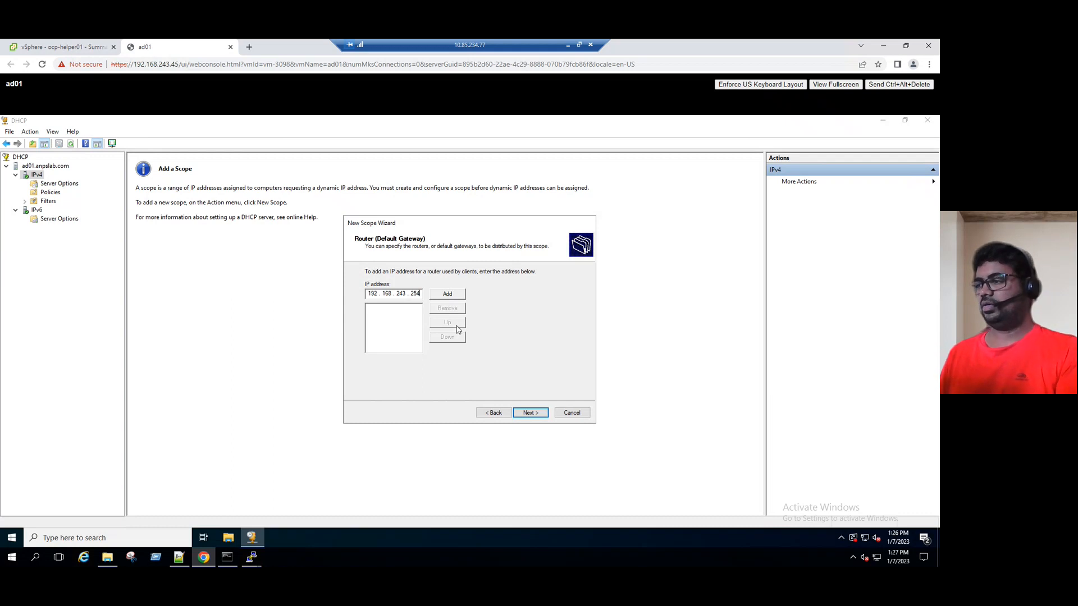
left_click(447, 293)
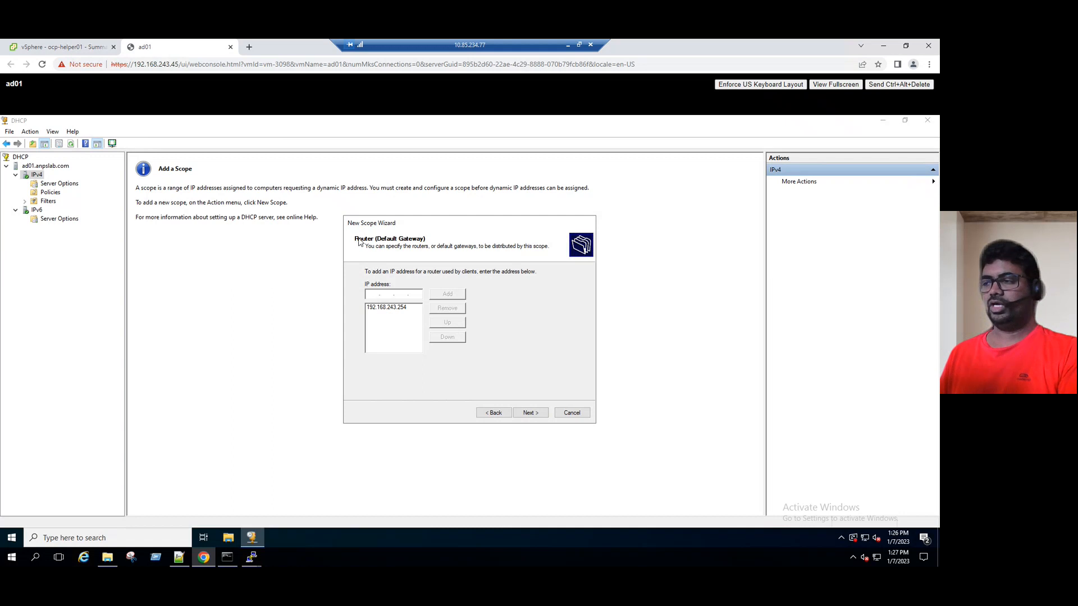
left_click(529, 412)
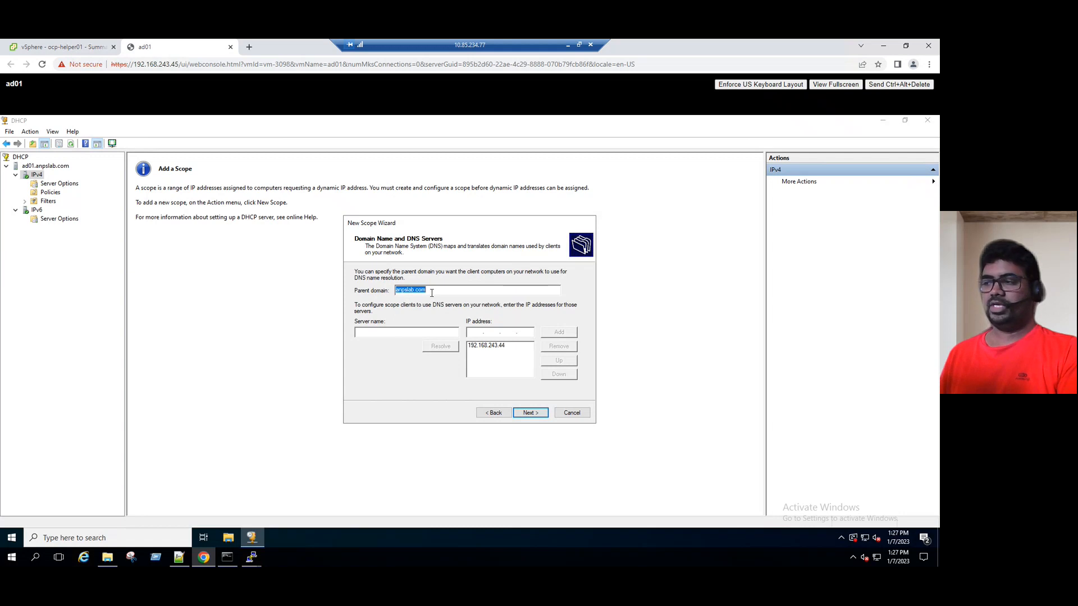
Step: Resolve the DNS server name ad01 to its address
left_click(402, 332)
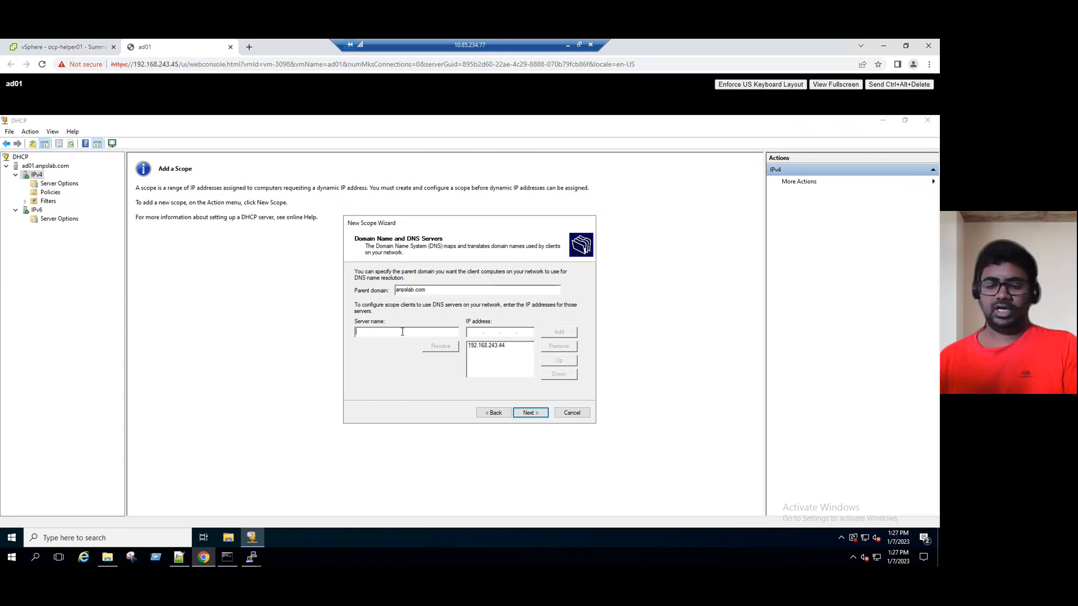
type("ad01")
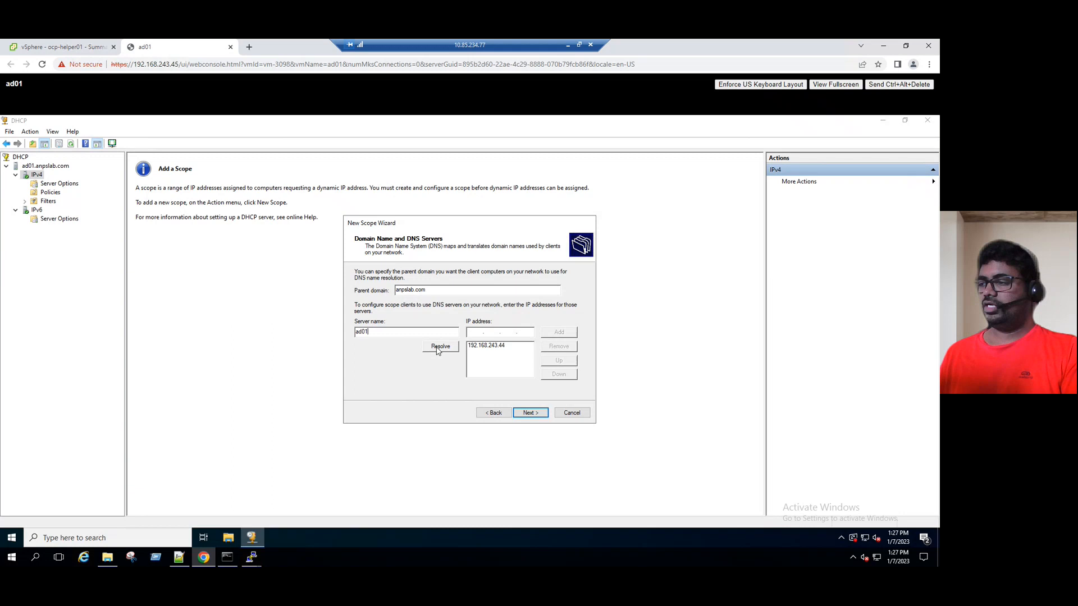
left_click(440, 346)
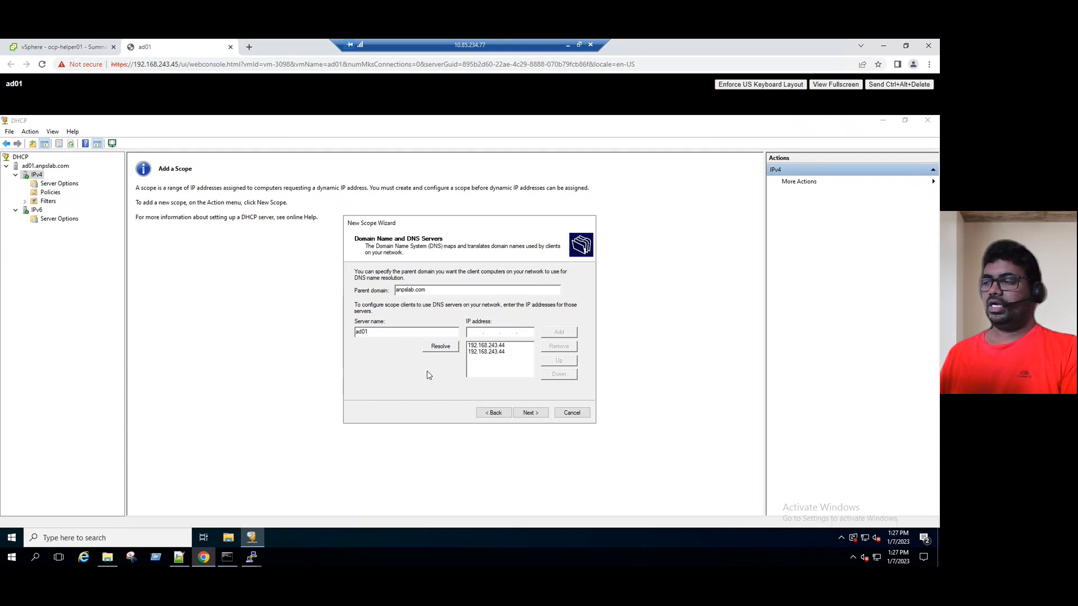
Step: Enter 169.254.75.62 as an additional DNS server address
left_click(486, 352)
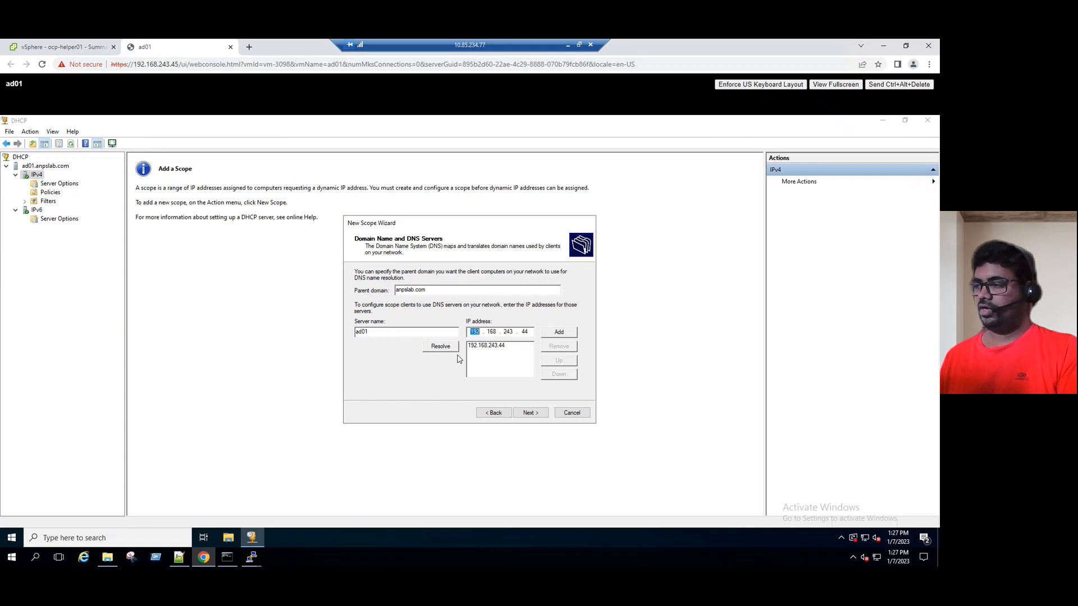
type("1")
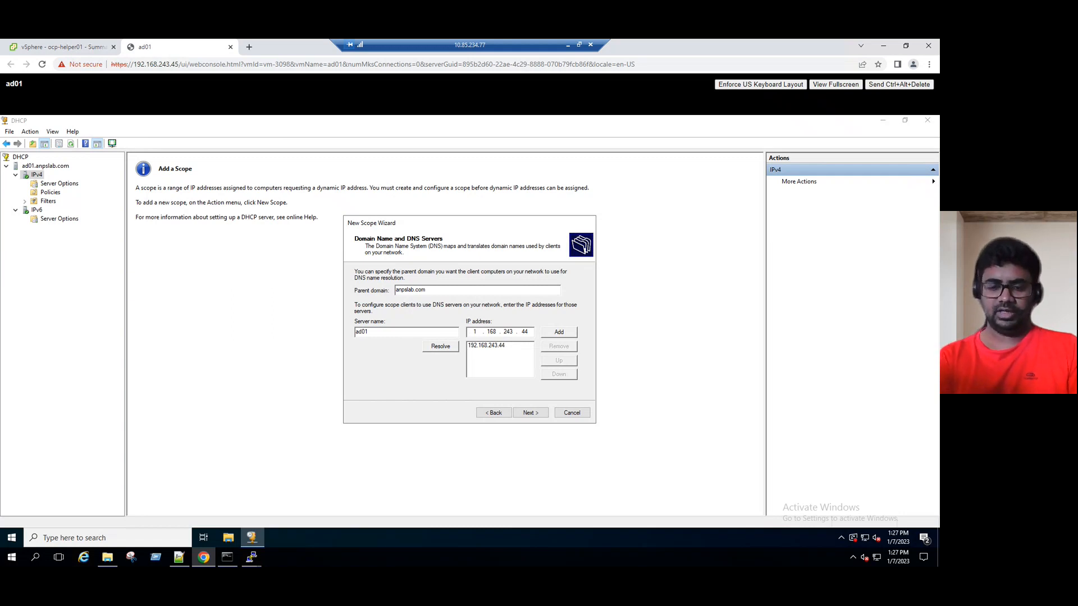
type("169")
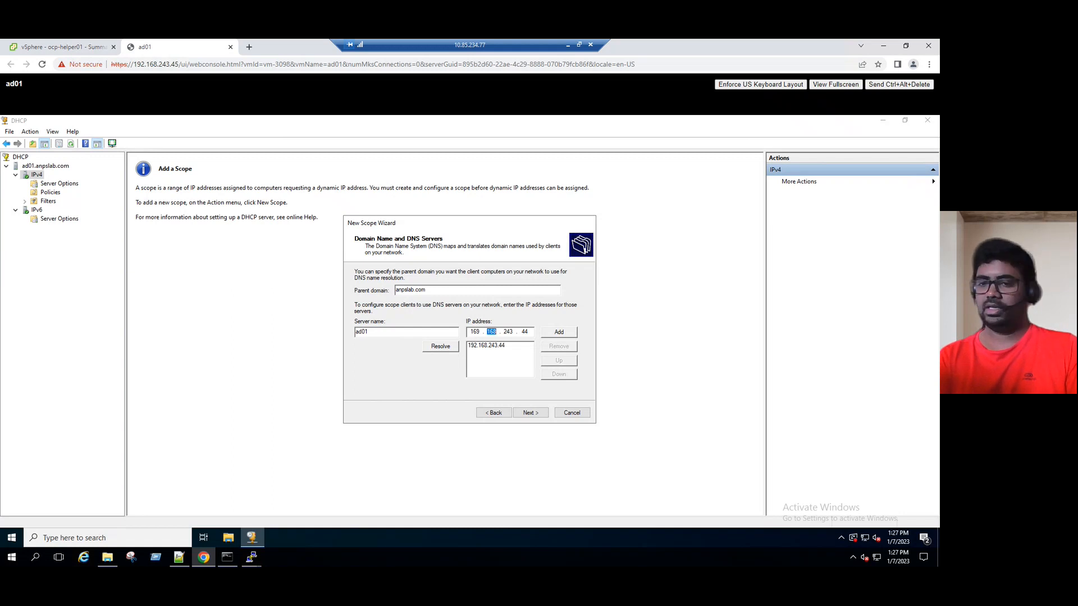
type("254")
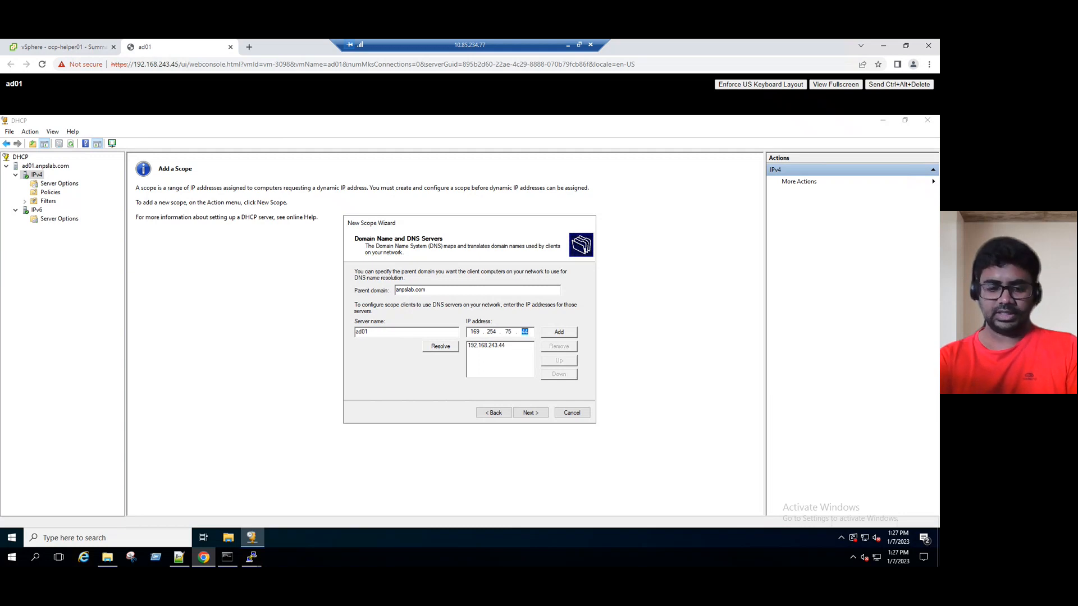
type("62")
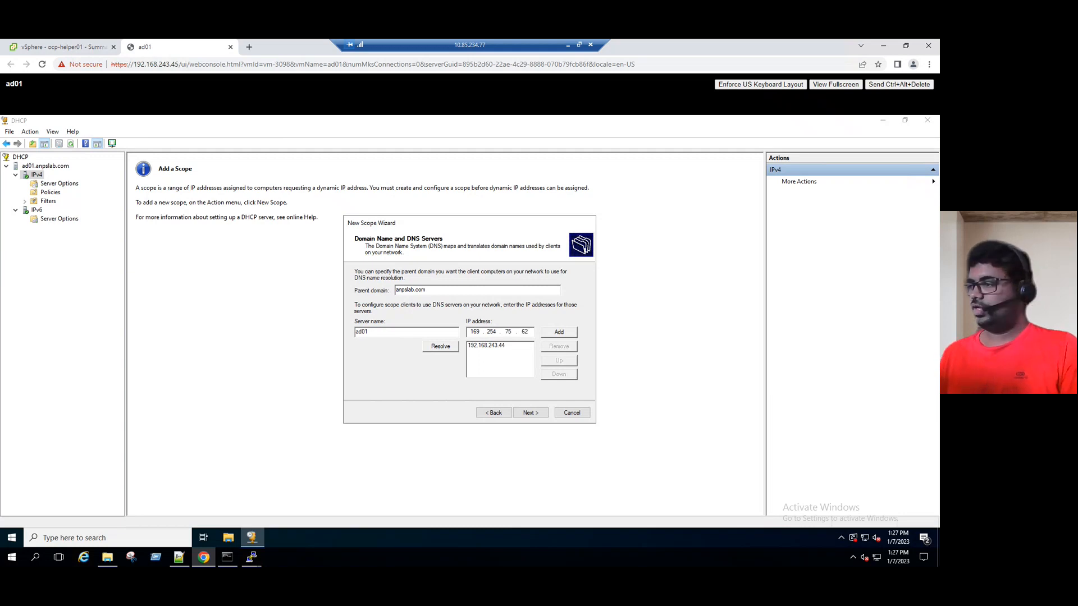
Step: Add 169.254.75.62 despite the invalid-address warning and move it above 192.168.243.44
left_click(558, 332)
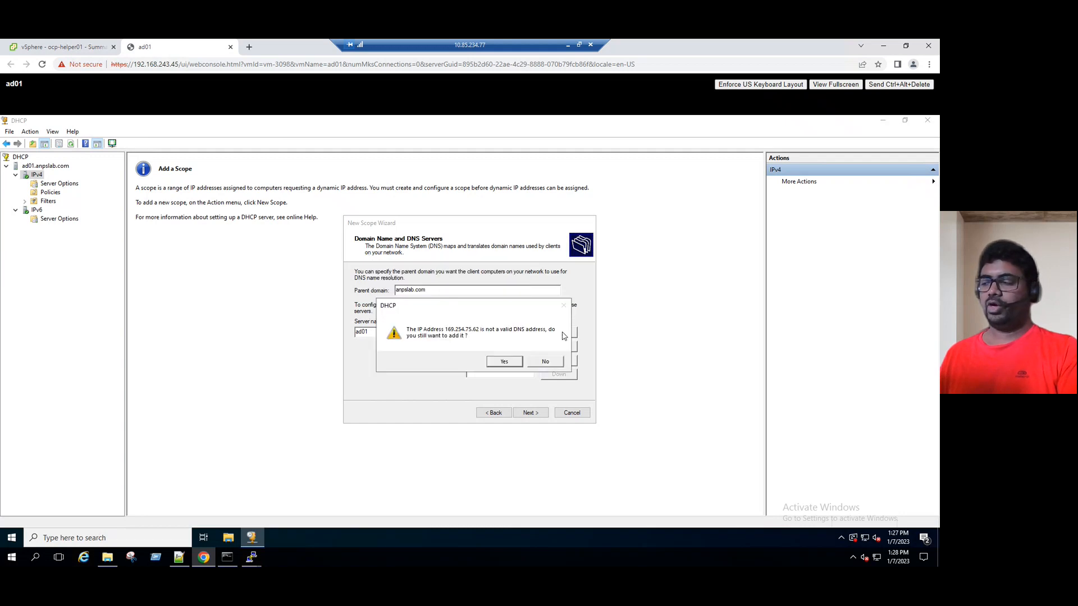
left_click(504, 362)
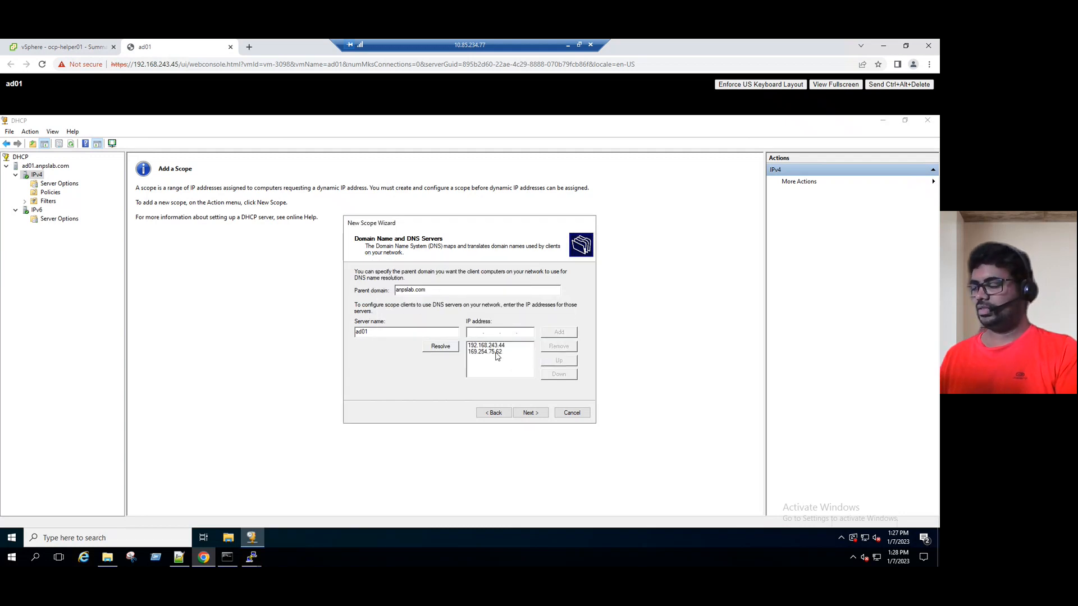
left_click(485, 351)
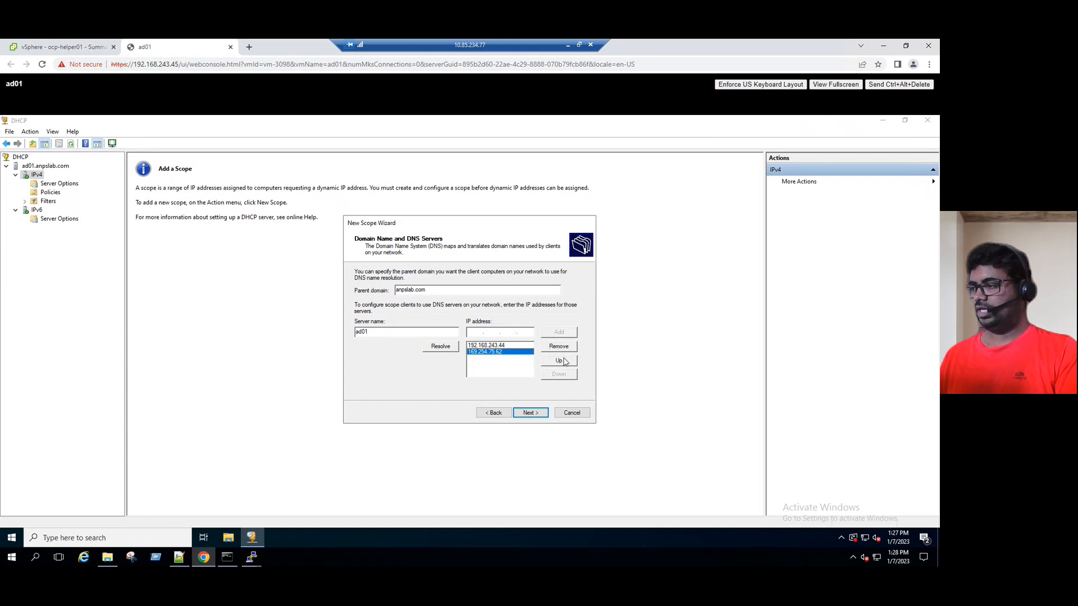
left_click(558, 361)
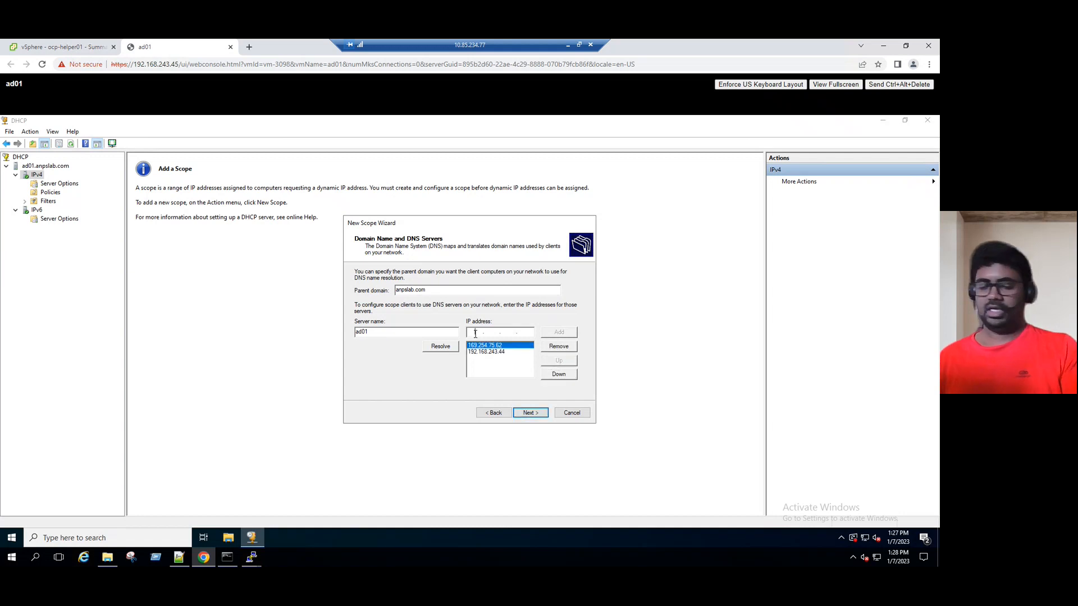
Step: Add public resolvers 8.8.8.8 and 8.8.4.4 to the DNS server list
type("8")
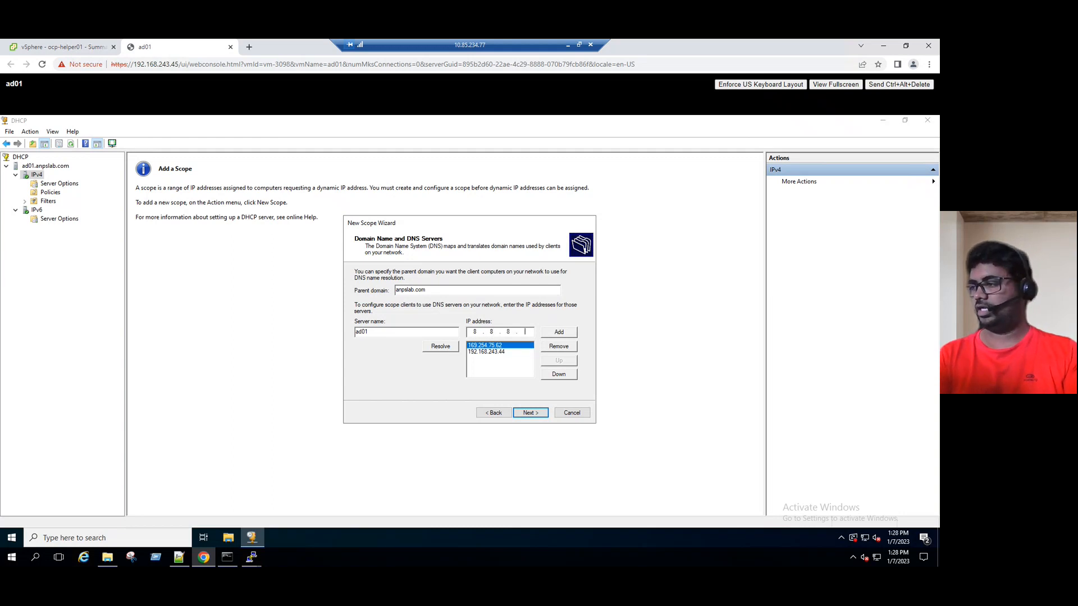
left_click(558, 333)
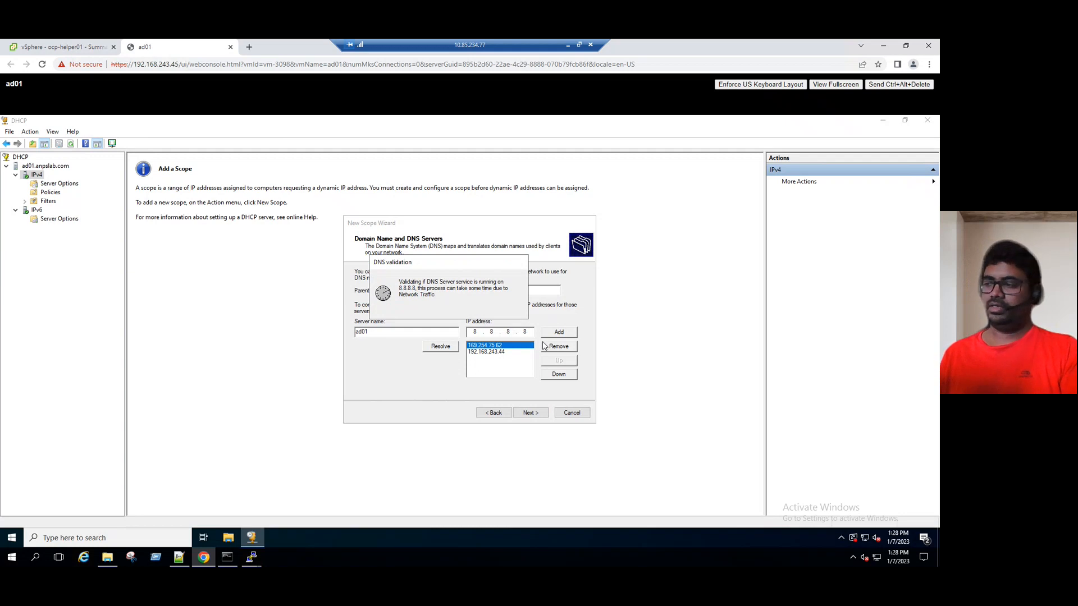
left_click(558, 332)
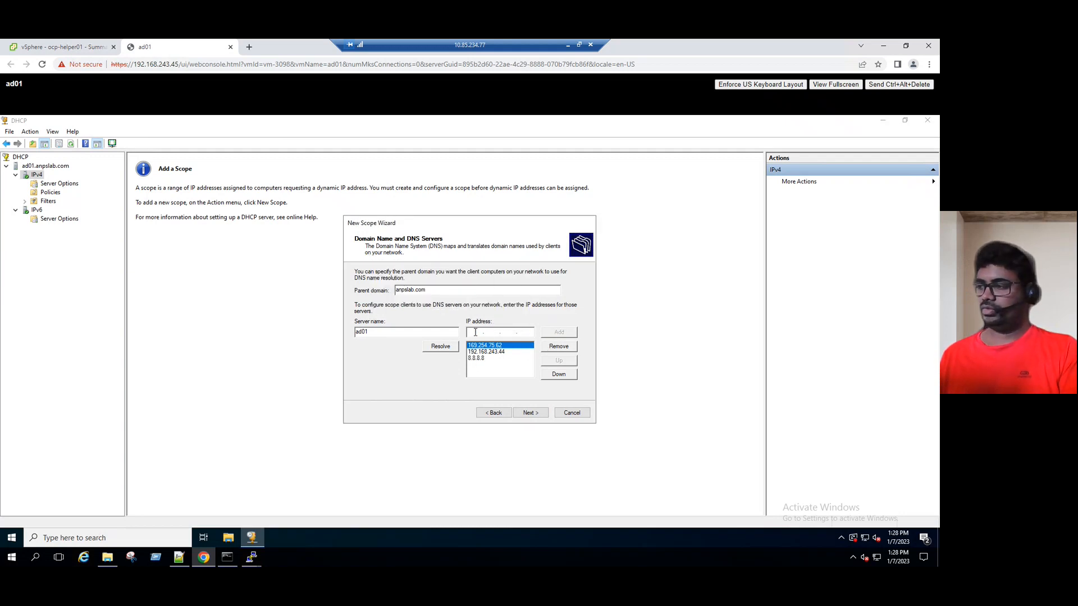
type("8.8")
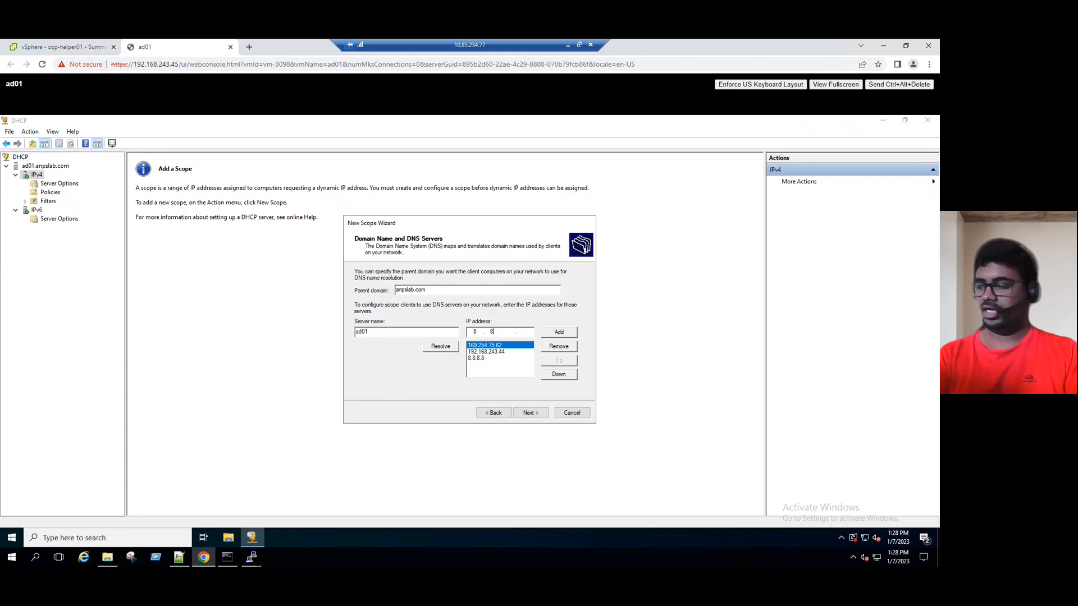
type("4")
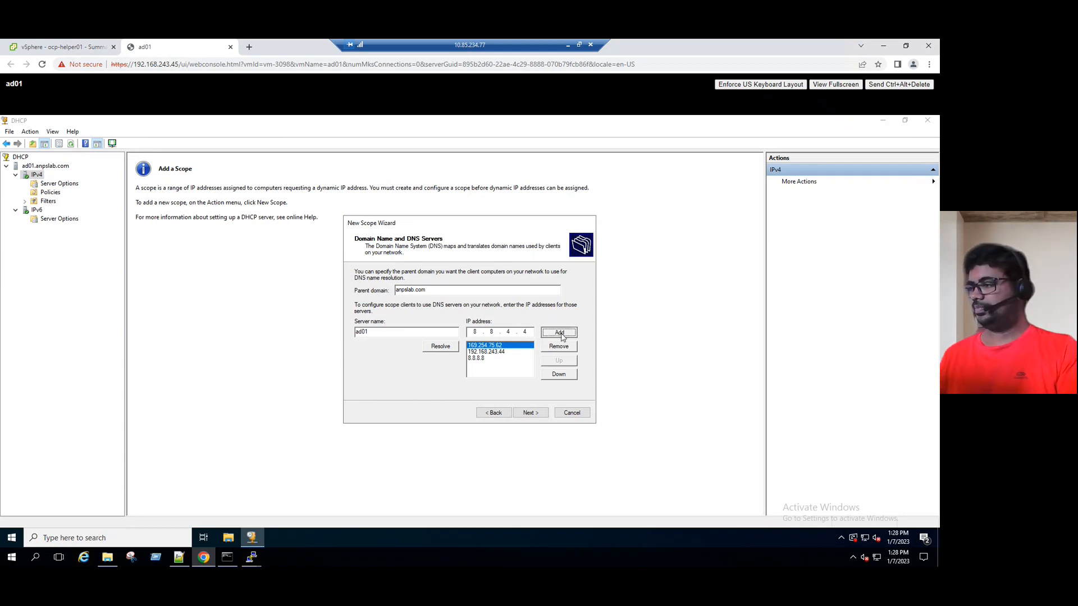
left_click(558, 333)
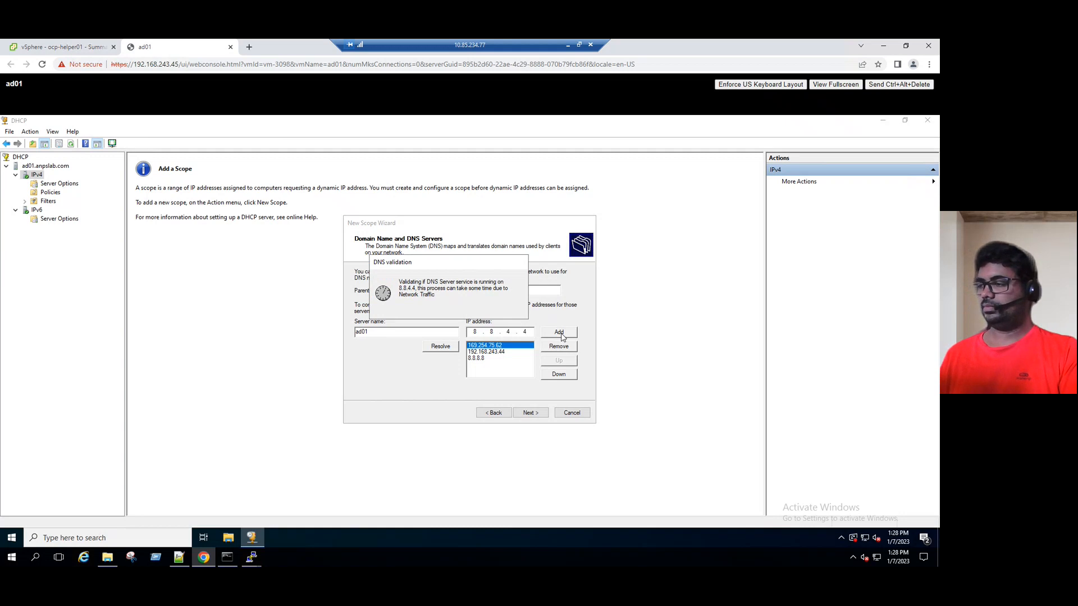
left_click(558, 333)
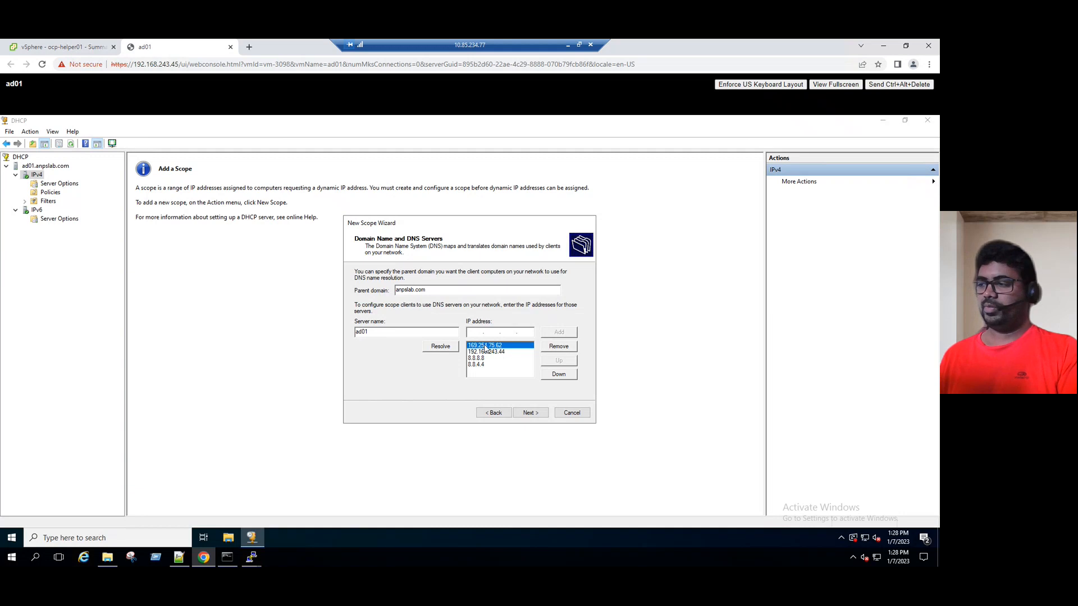
Step: Review the four listed DNS servers: 169.254.75.62, 192.168.243.44, 8.8.8.8, 8.8.4.4
left_click(486, 352)
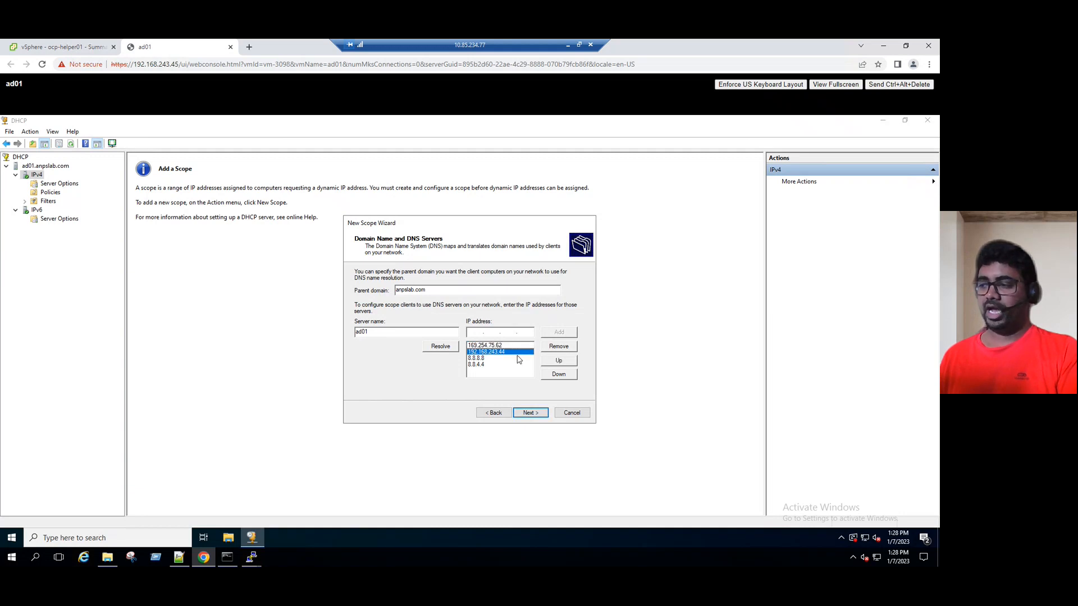
left_click(476, 358)
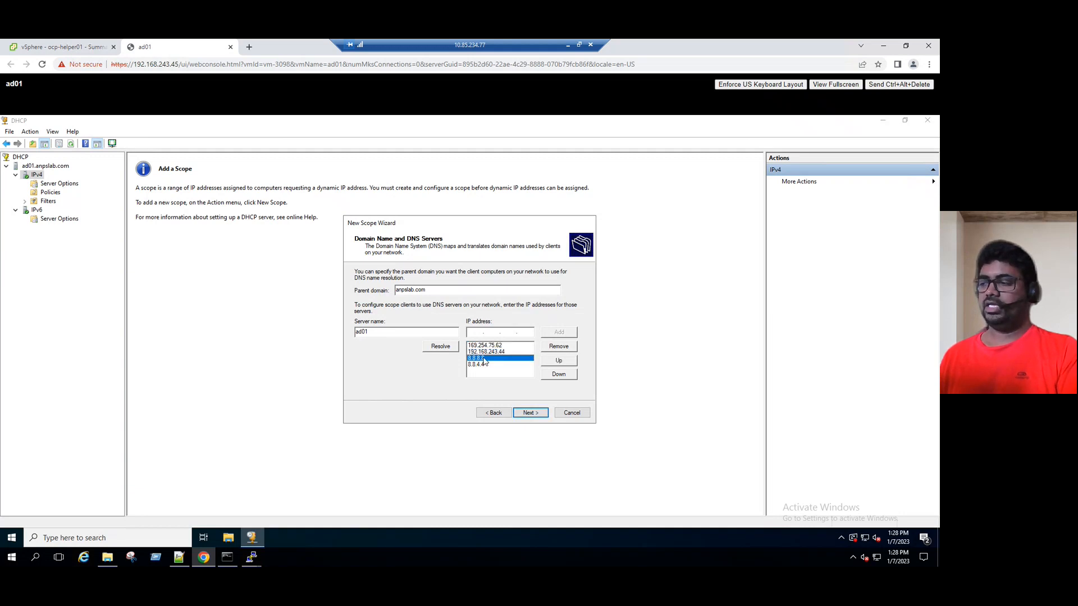
left_click(482, 365)
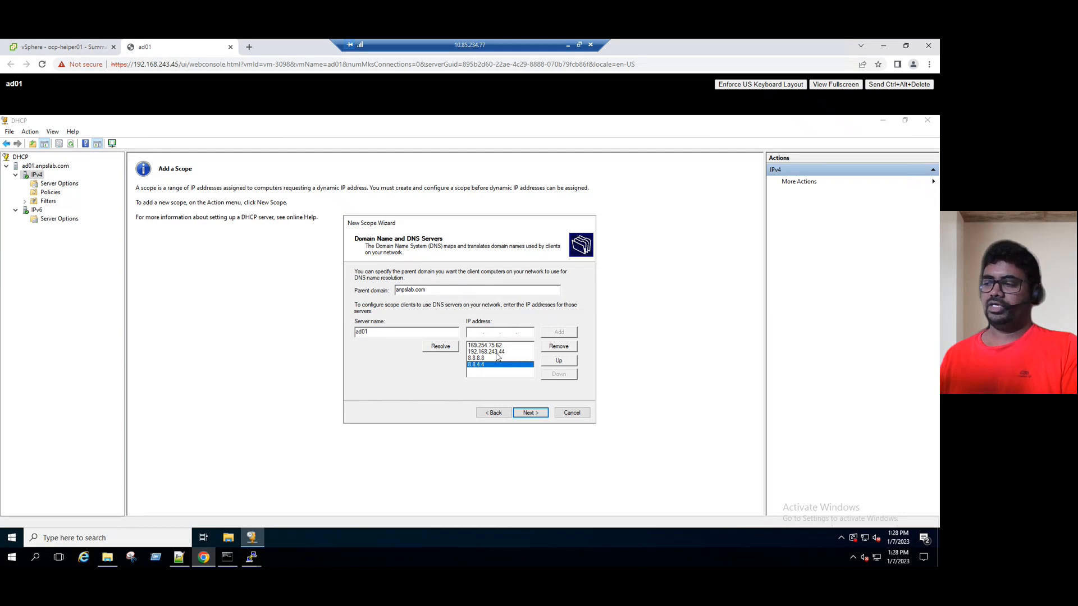
left_click(486, 351)
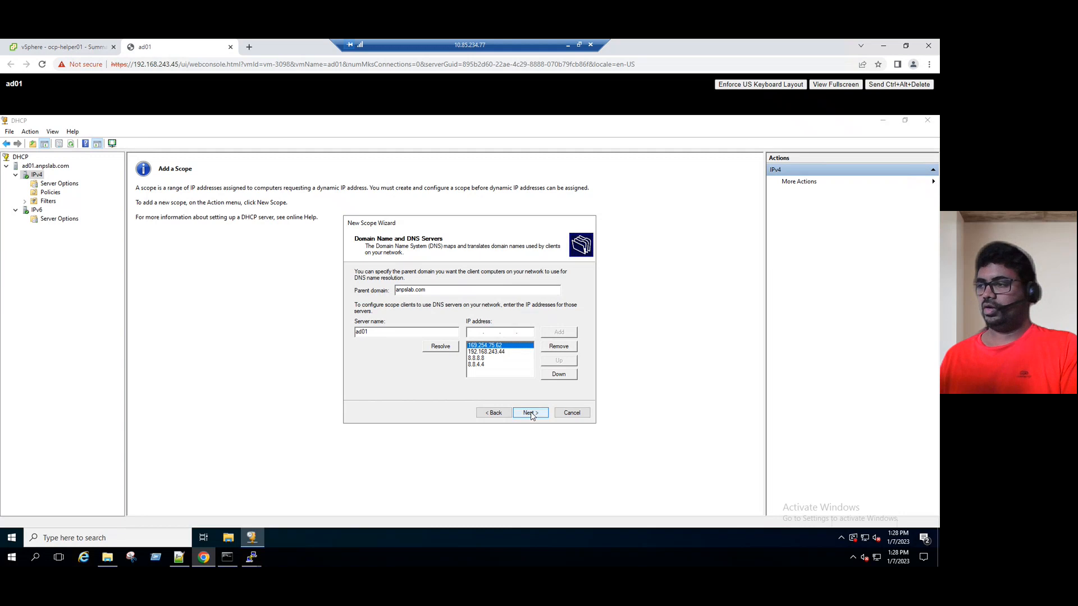
Step: Skip WINS servers, activate the scope now and finish creating 192.168.243.0 ocp410
left_click(529, 412)
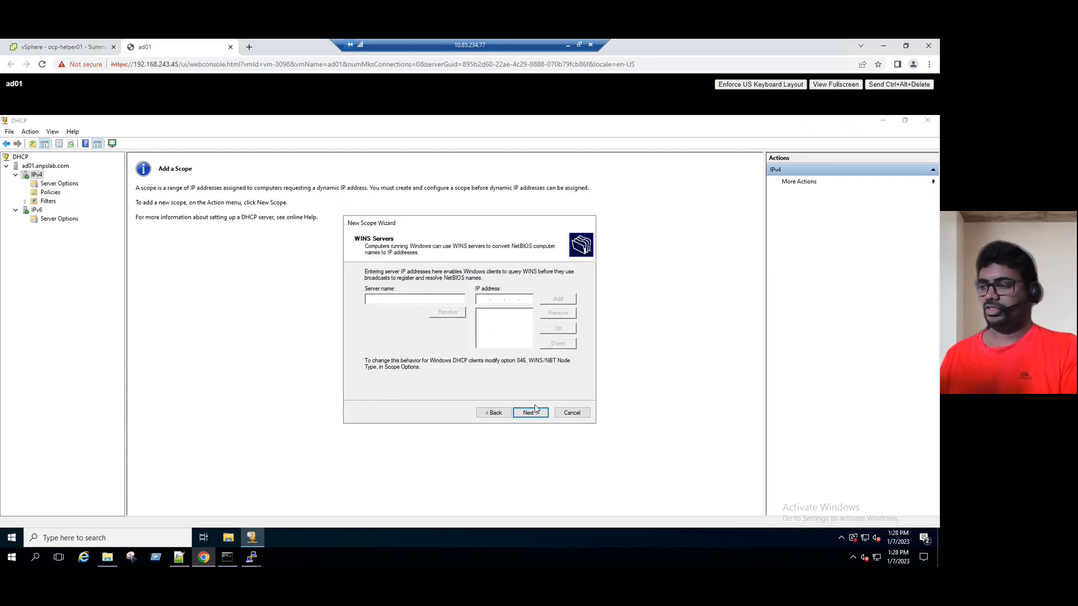
left_click(530, 412)
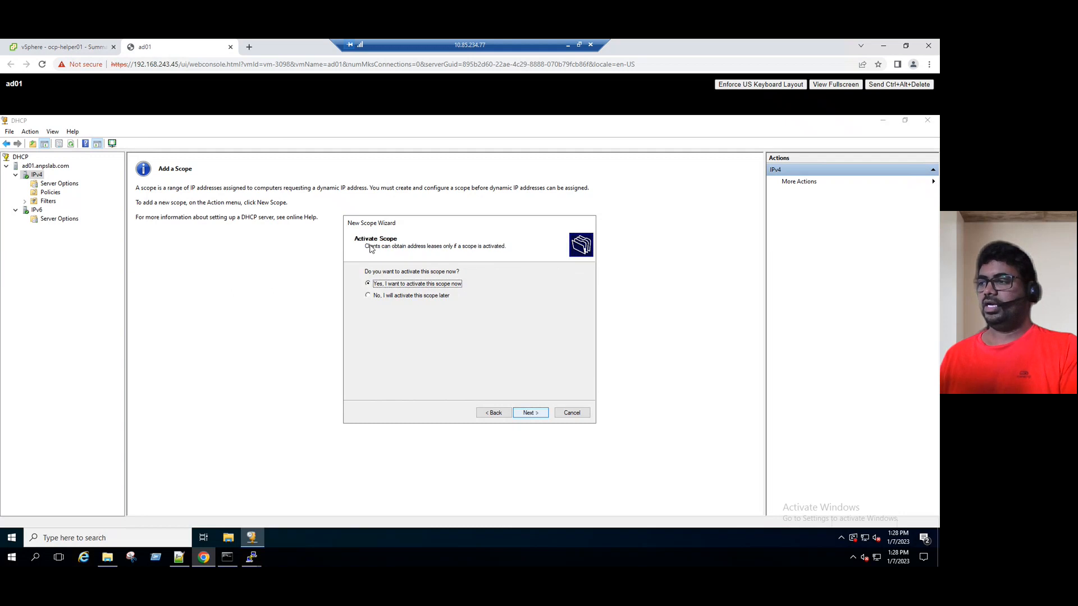
mouse_move(465, 299)
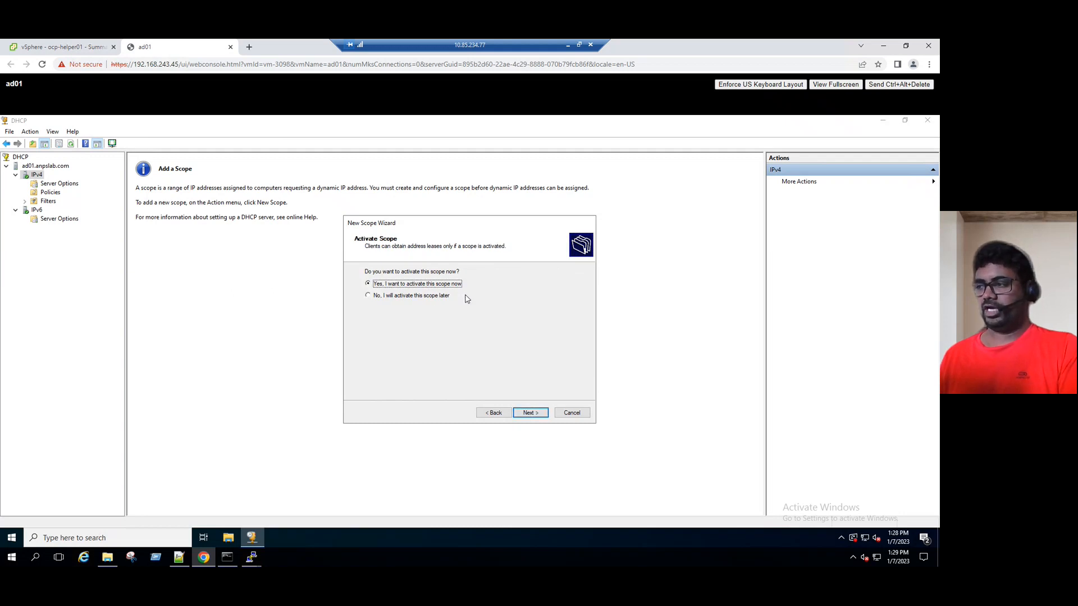
left_click(529, 412)
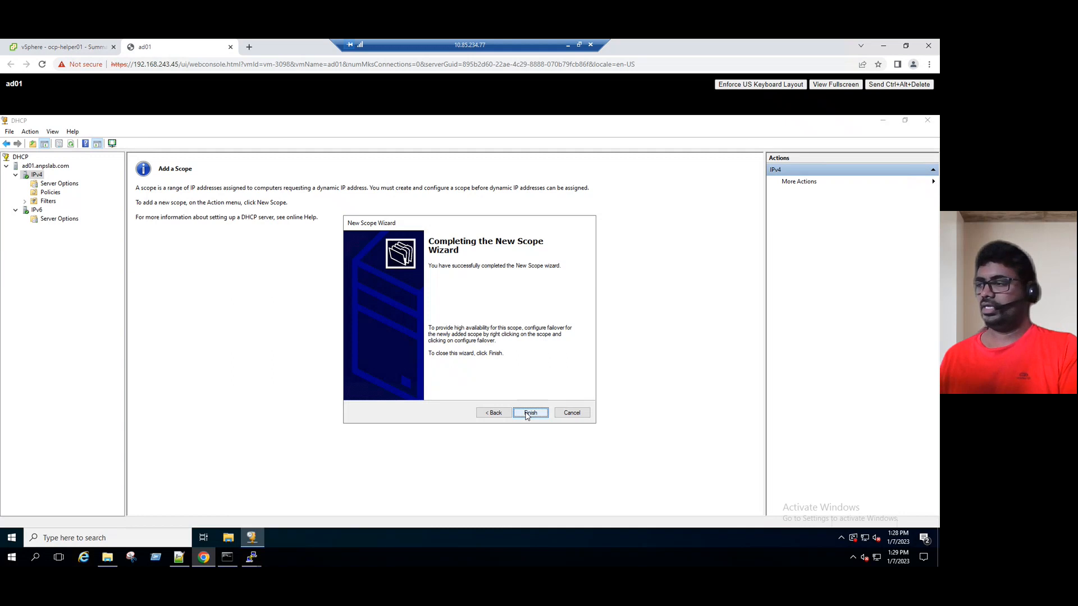
left_click(529, 412)
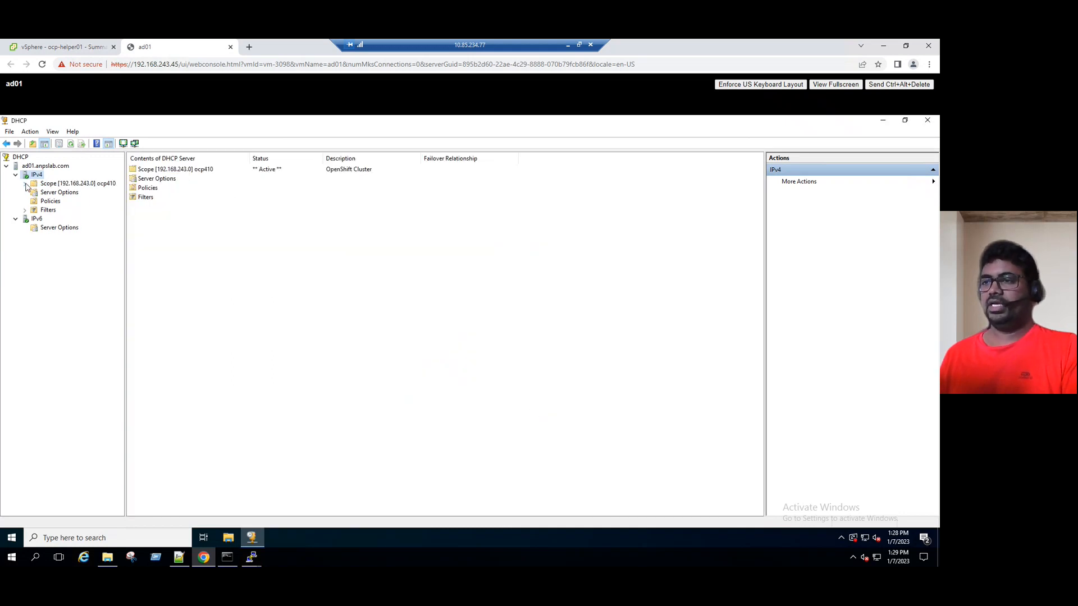
Step: Show scope ocp410's options: router 192.168.243.254, the DNS servers and domain anpslab.com
left_click(78, 183)
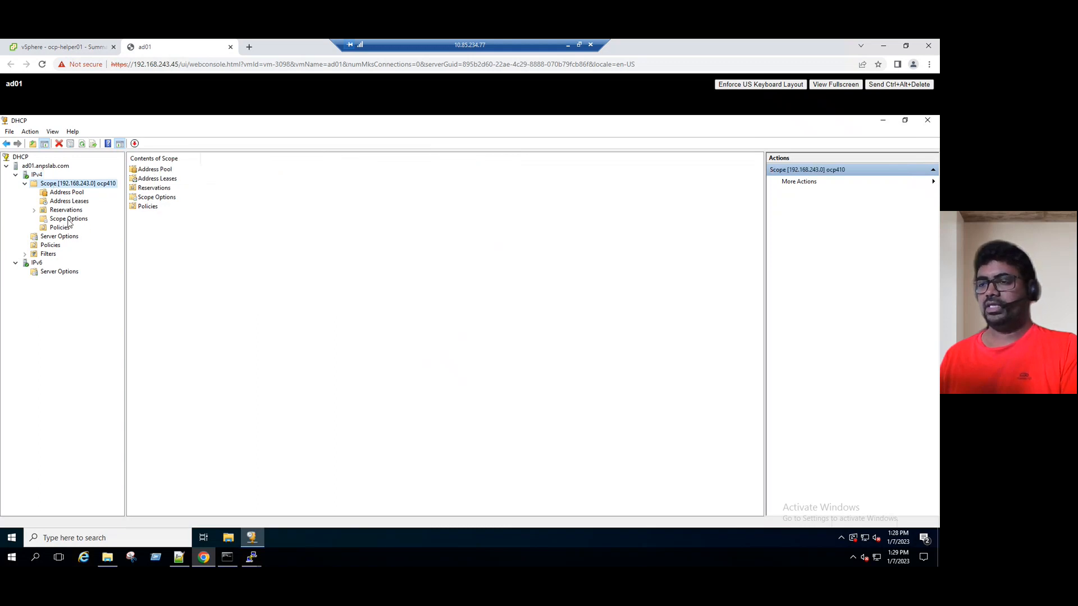
left_click(68, 219)
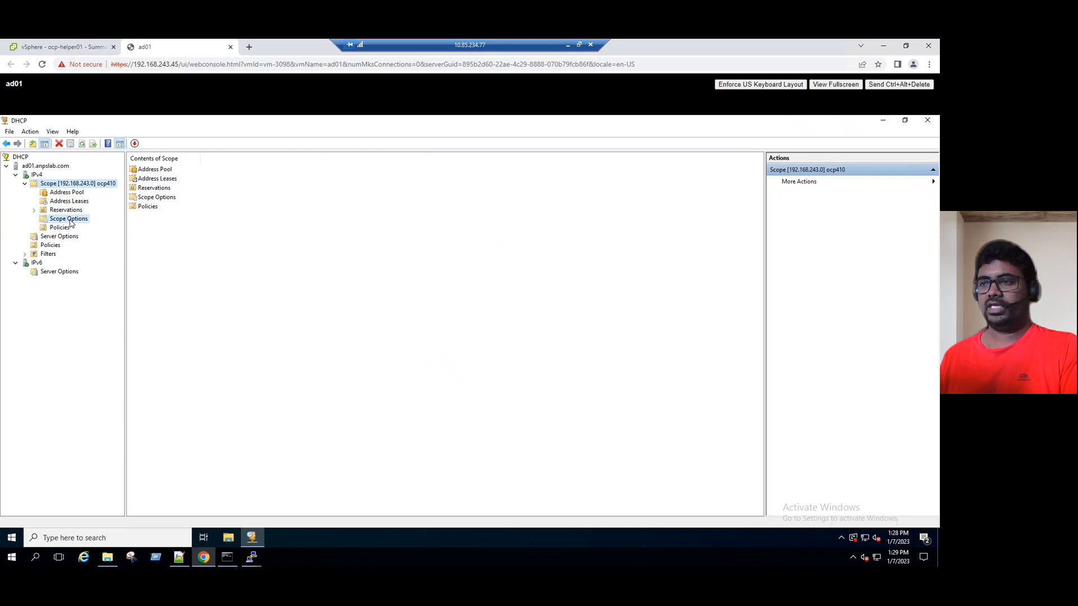
left_click(68, 219)
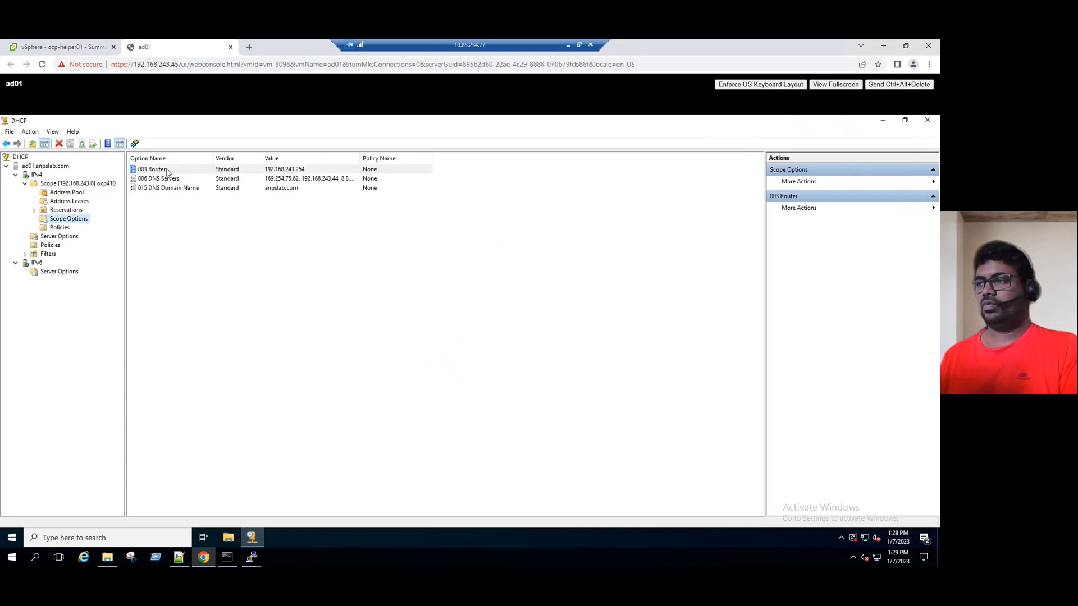
left_click(158, 178)
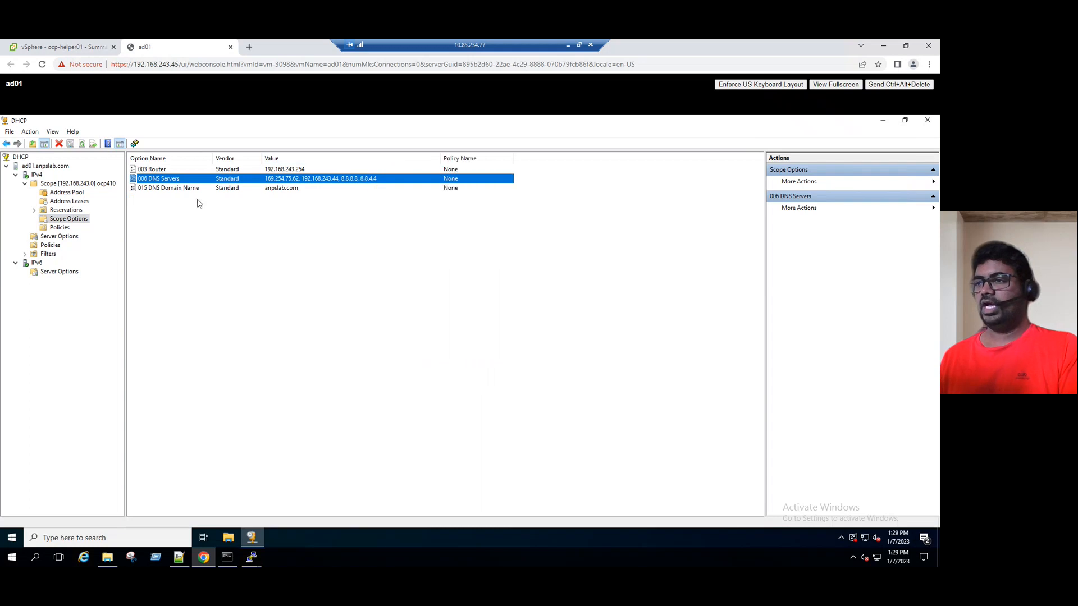
left_click(168, 187)
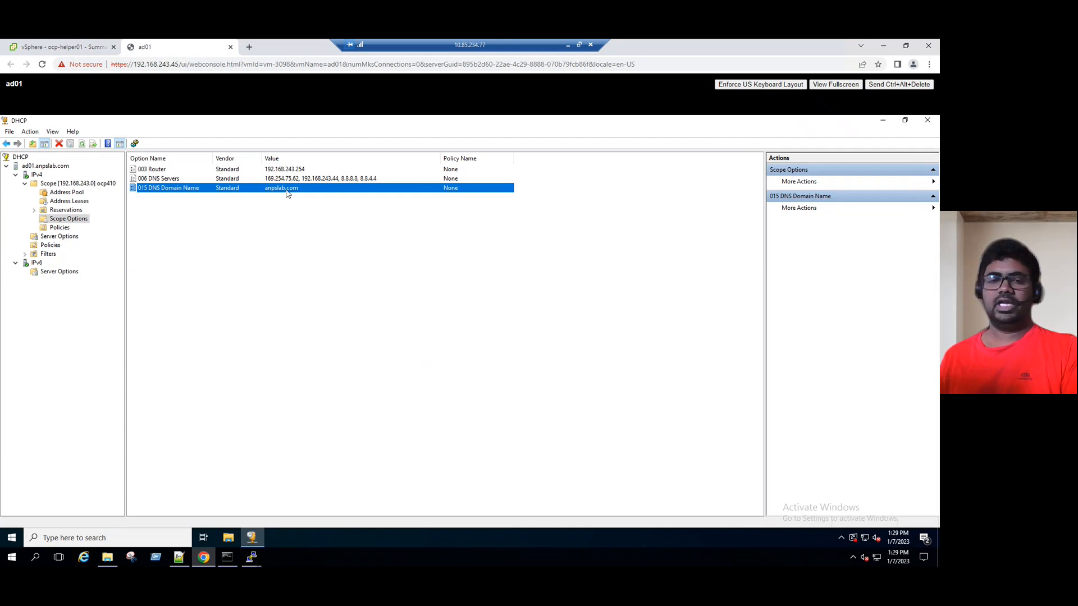
mouse_move(194, 213)
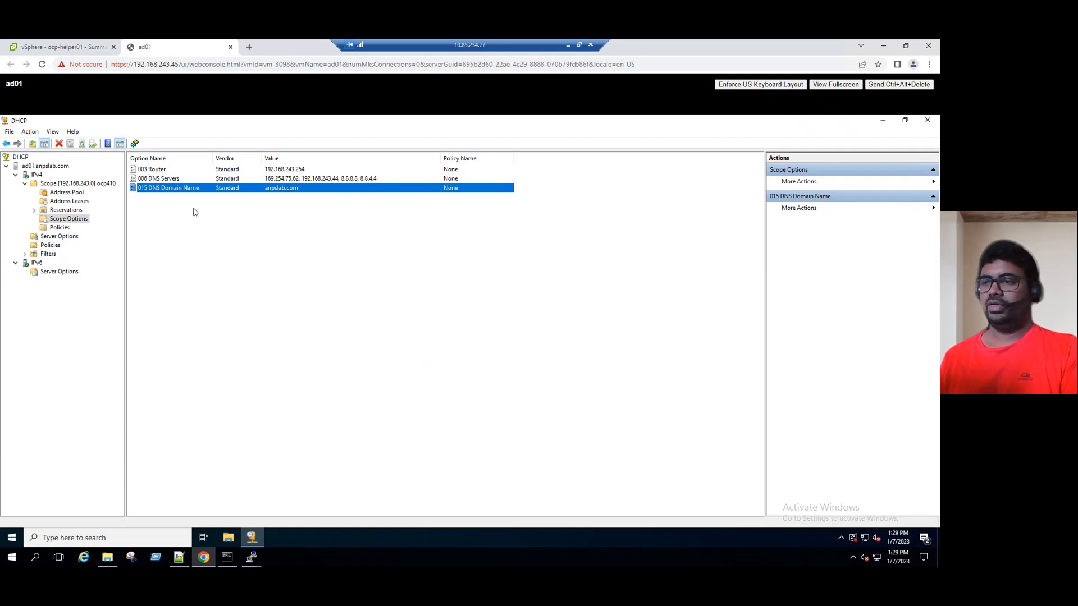
mouse_move(68, 219)
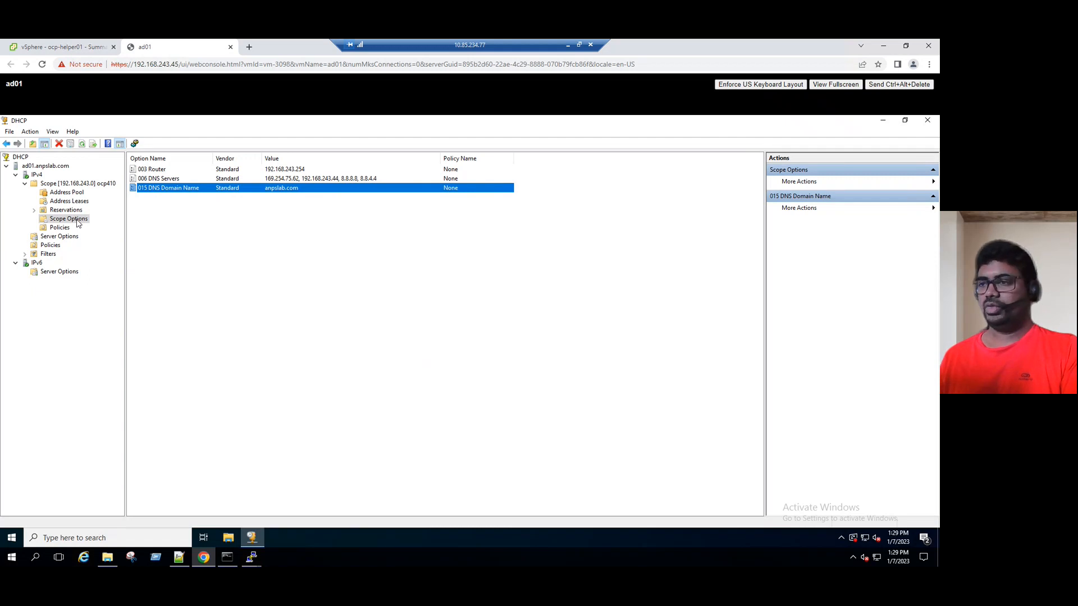
Step: Tick option 121 Classless Static Routes in the ocp410 Scope Options dialog
right_click(68, 218)
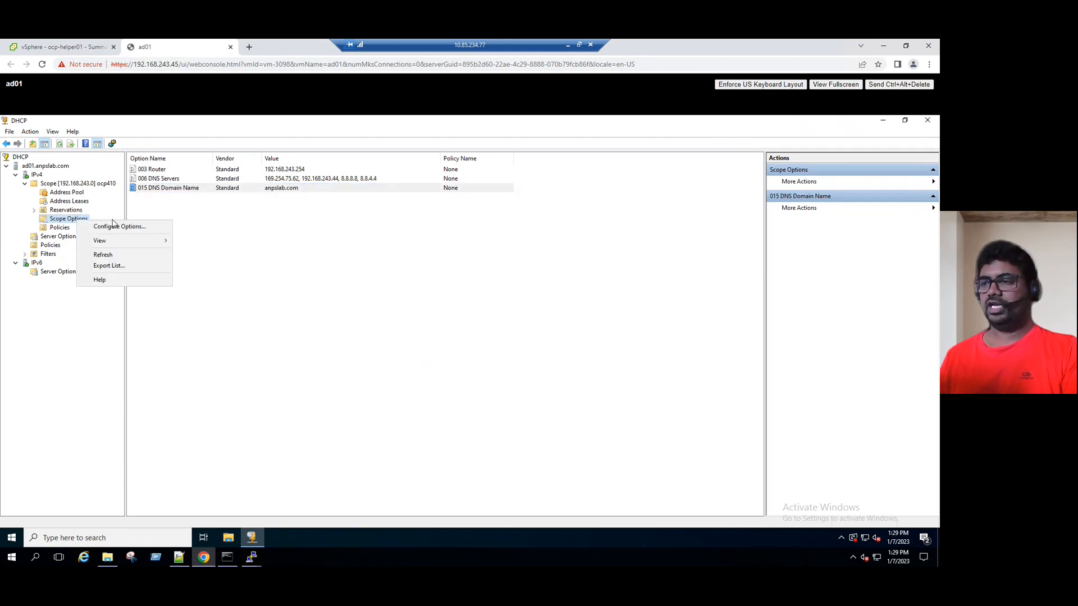
left_click(120, 226)
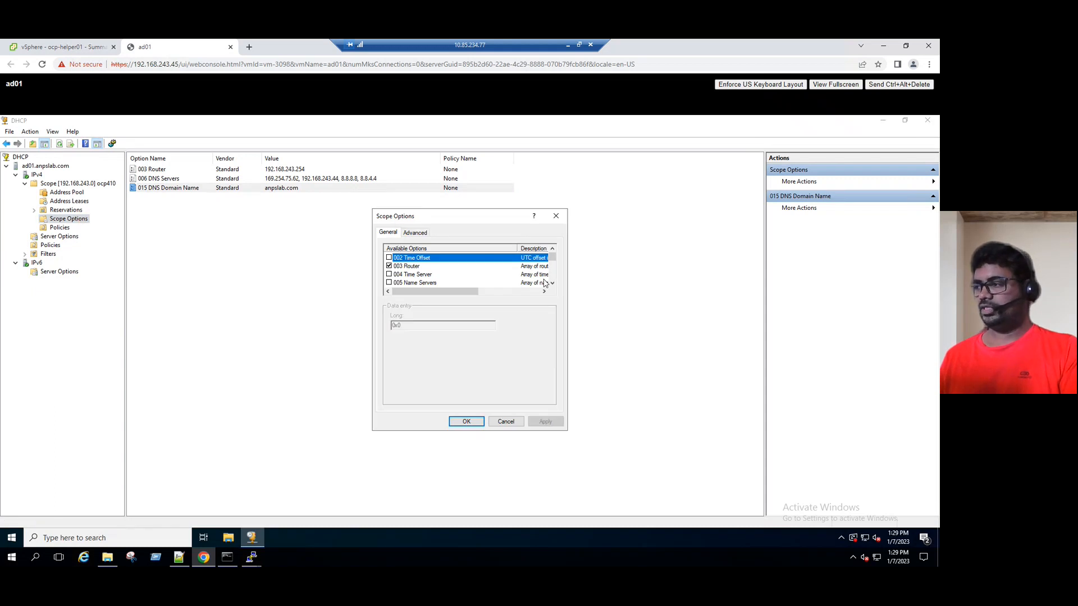
scroll("down", 3)
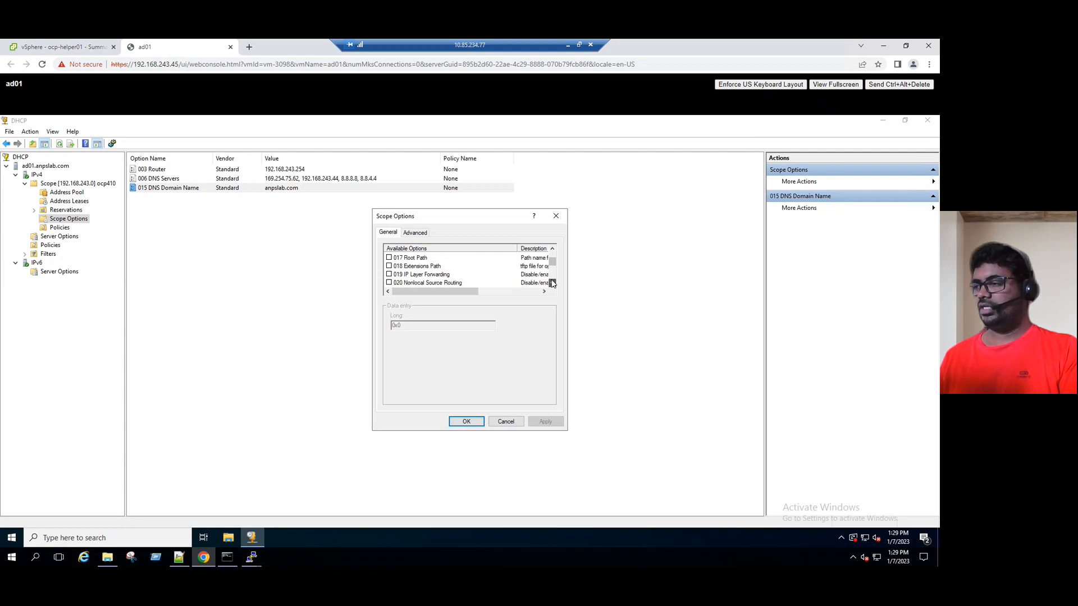
scroll("down", 3)
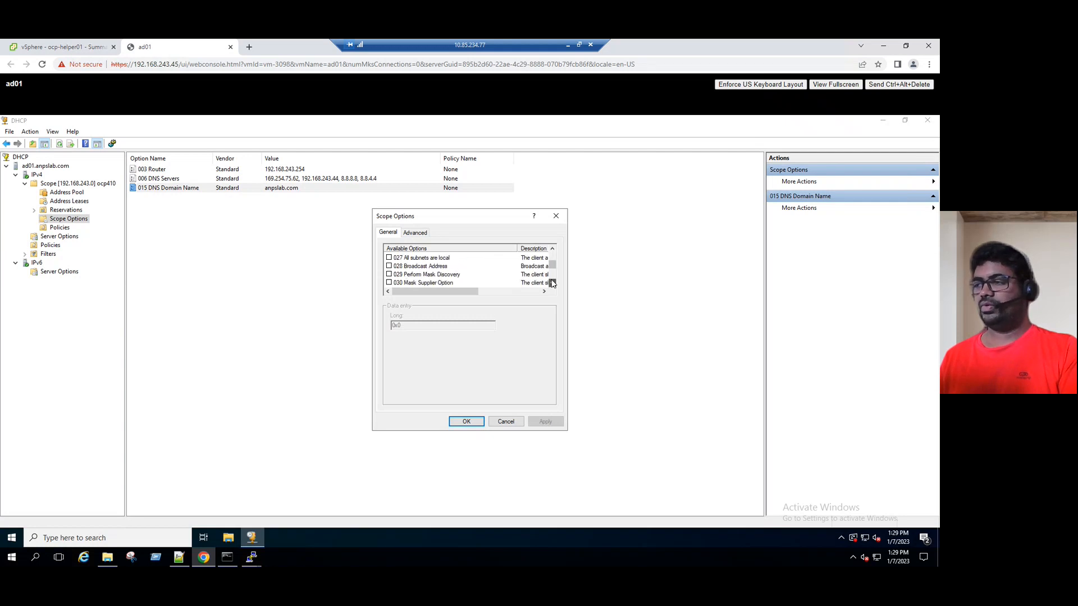
scroll("down", 3)
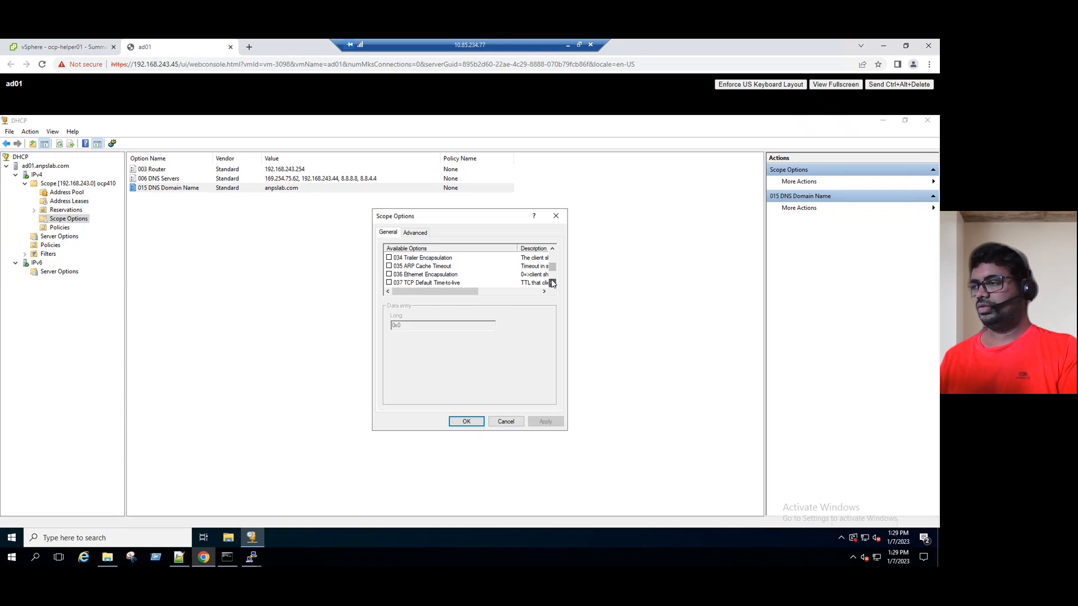
scroll("down", 3)
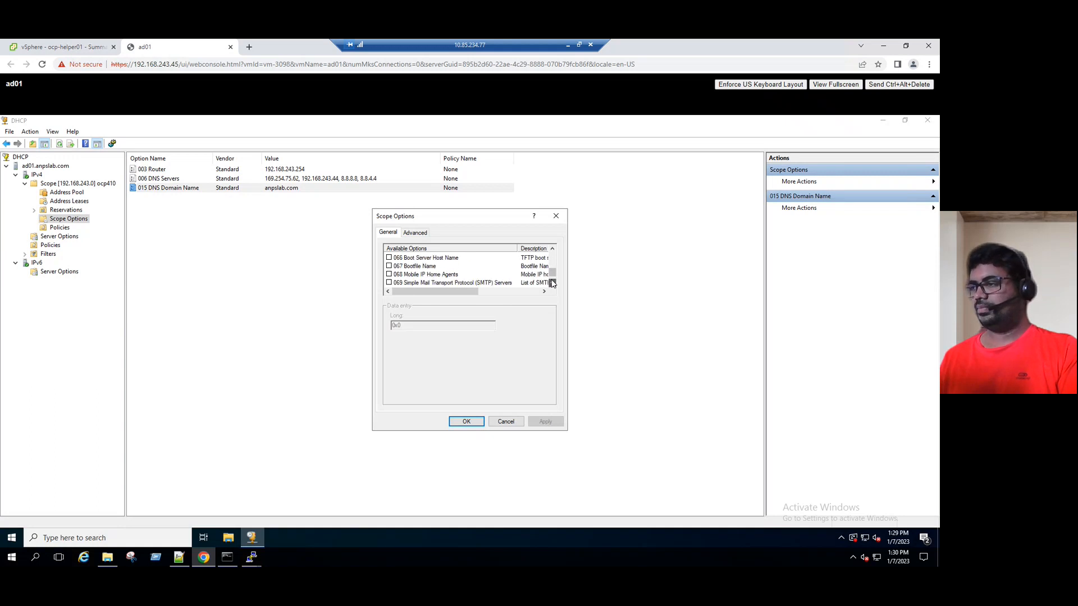
scroll("down", 3)
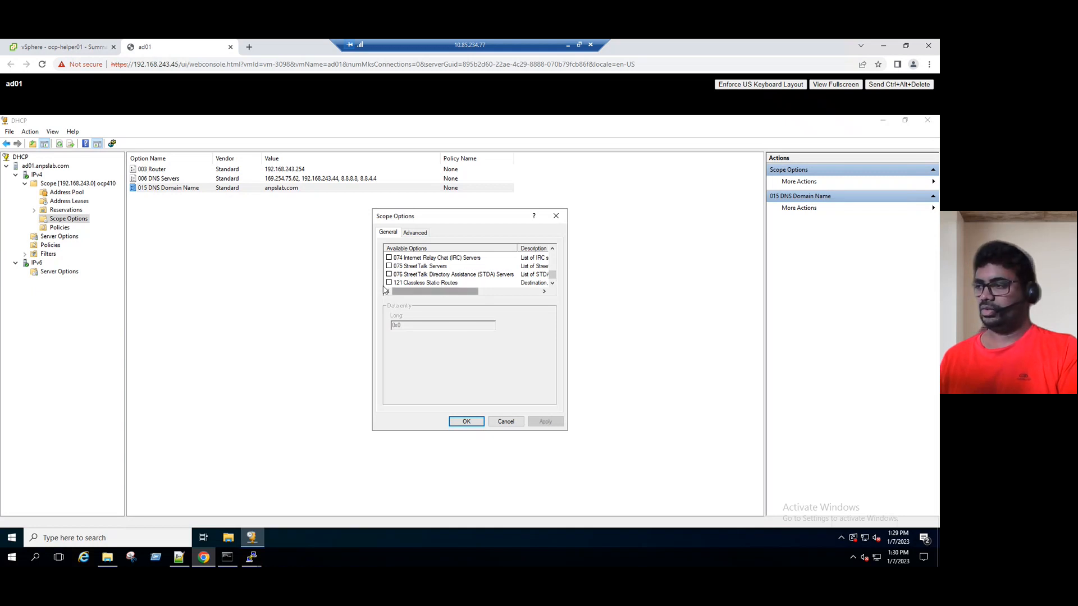
left_click(390, 283)
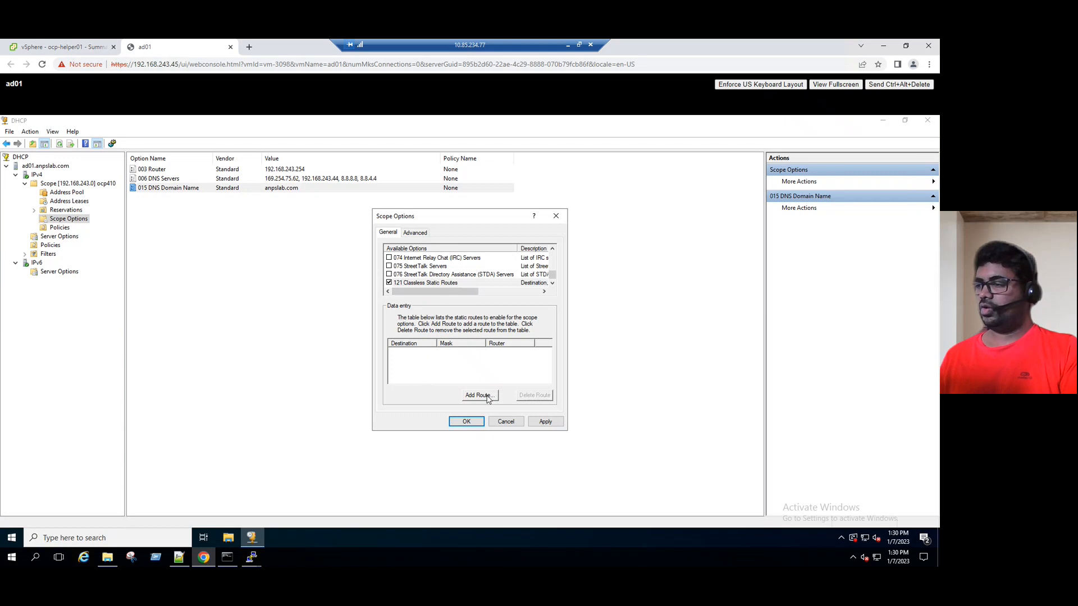
Step: Begin a new route to 192.168.243.0, mask 255.255.255.0, briefly toggling the client's-IP router choice
left_click(479, 394)
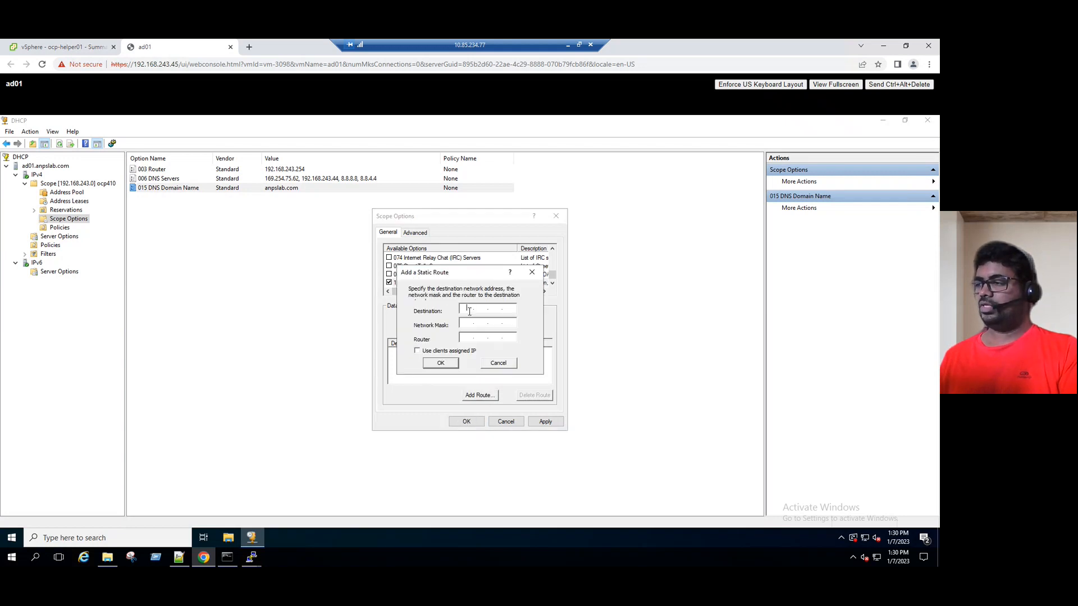
type("192 . 168 . 243 . 0")
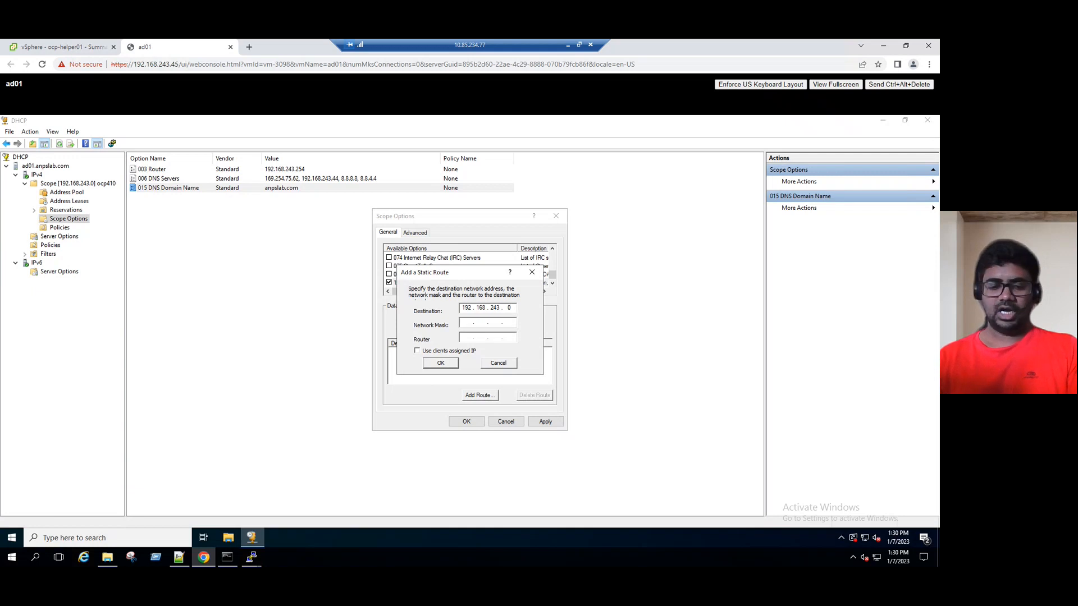
type("255.2")
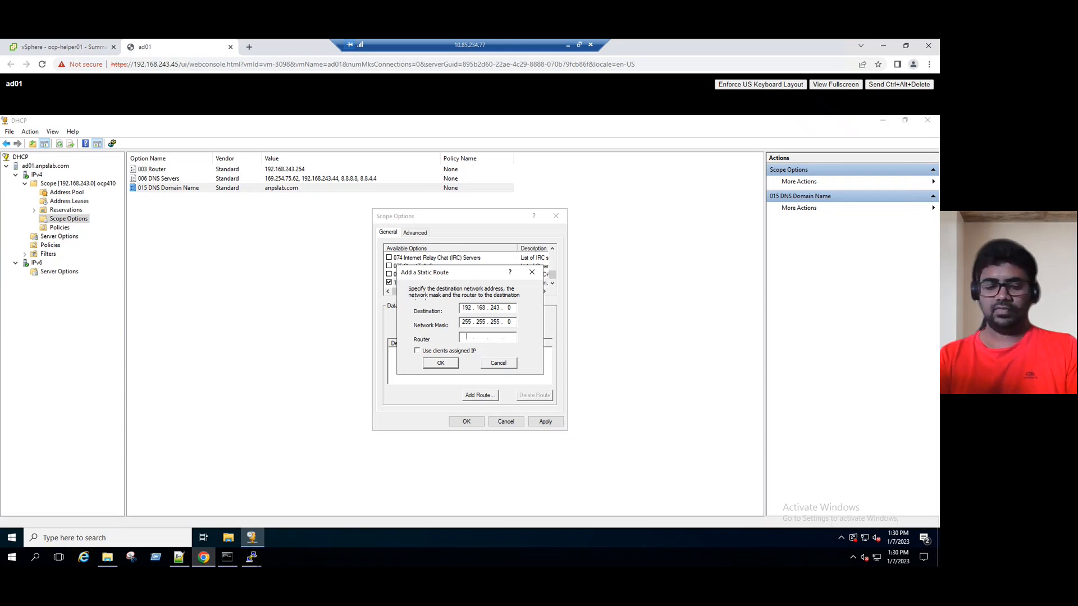
type("192.168.243.")
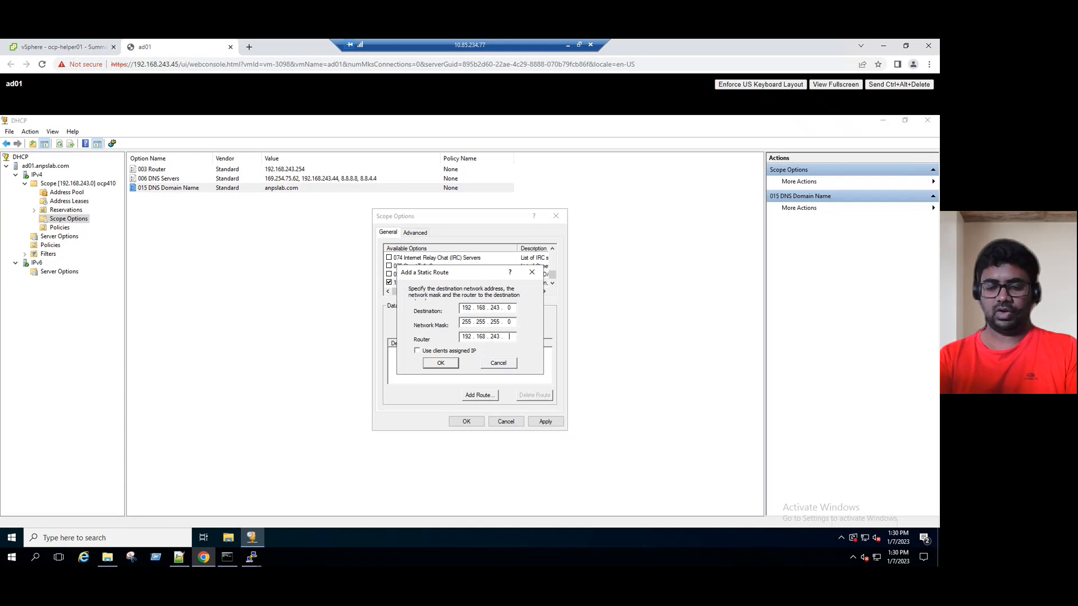
type("254")
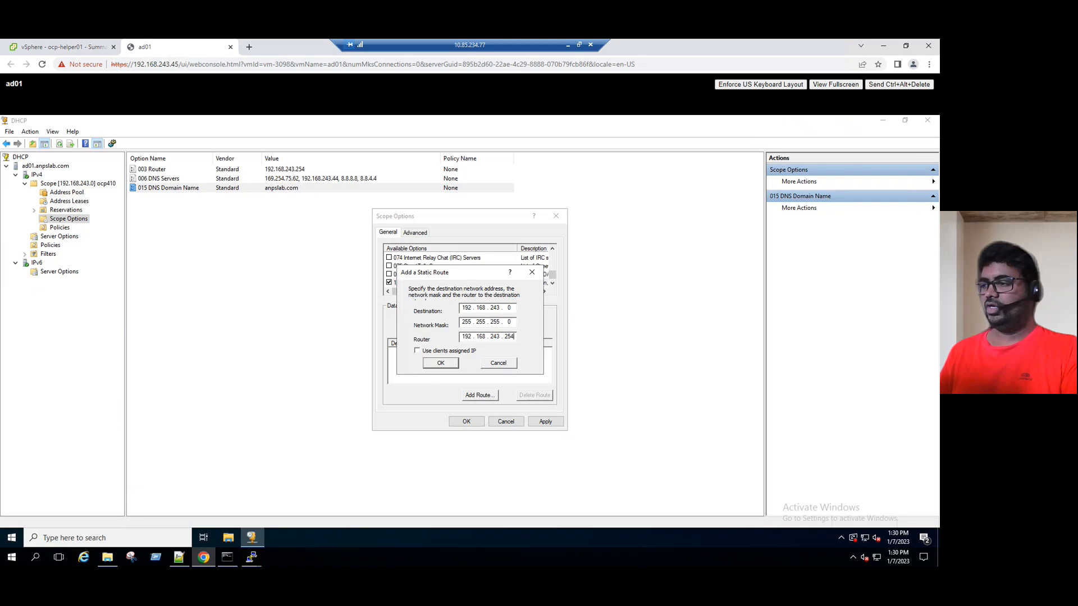
mouse_move(457, 357)
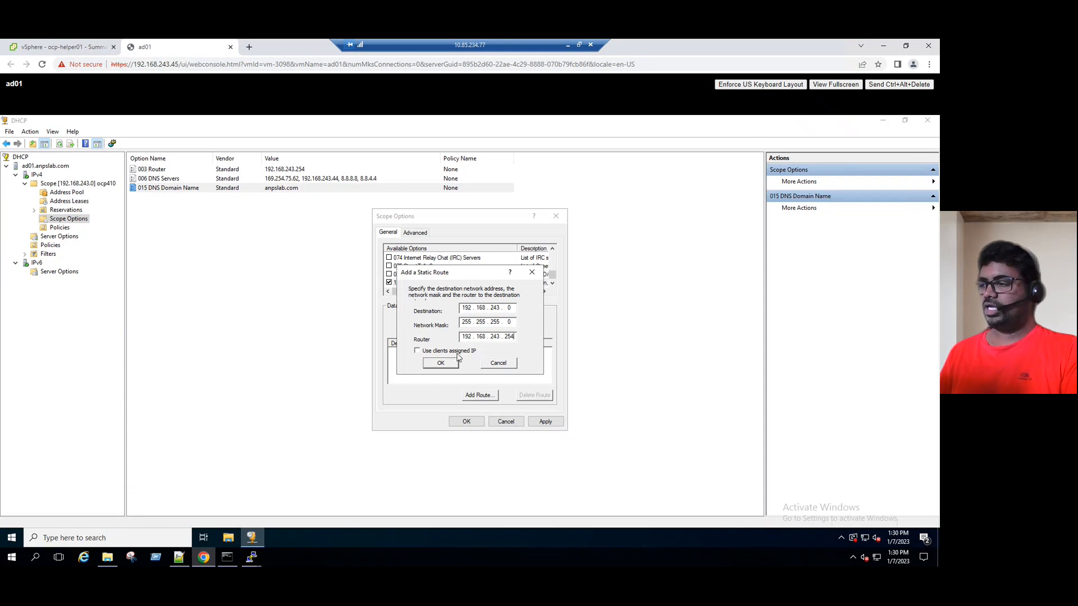
left_click(417, 350)
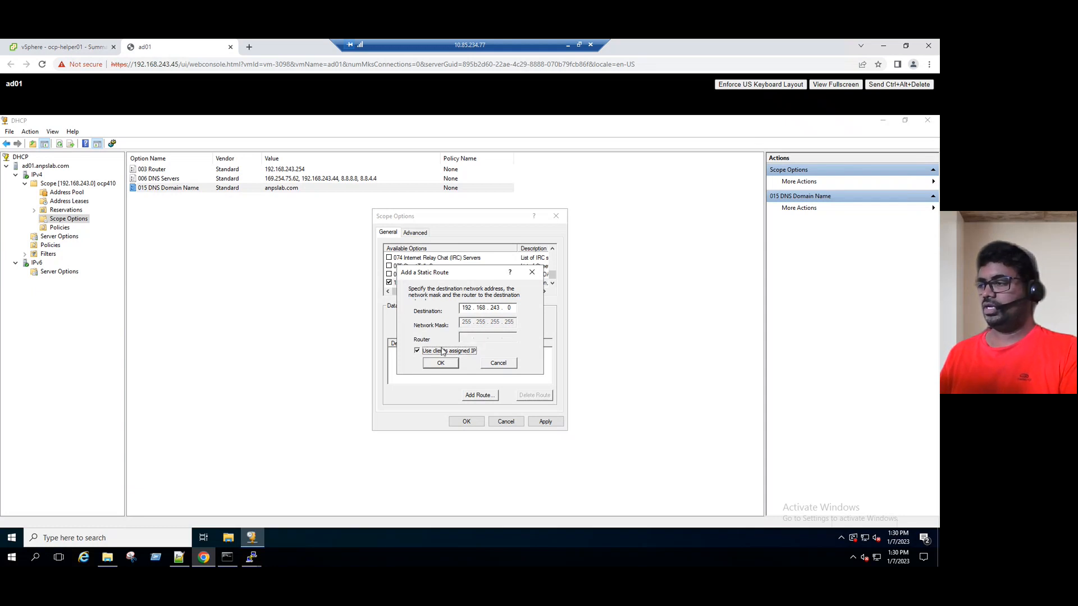
left_click(418, 350)
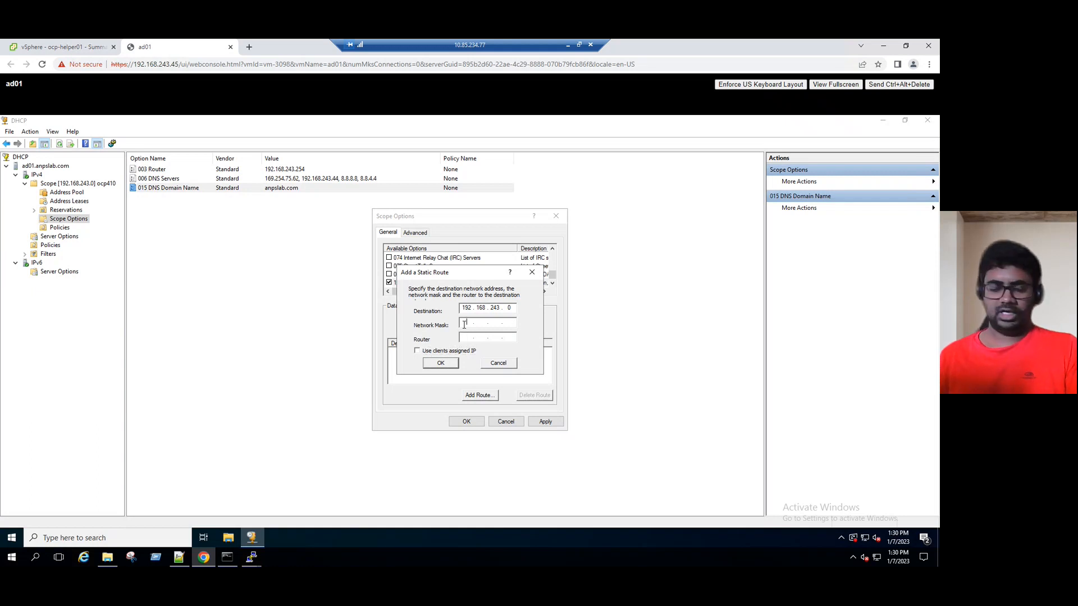
Step: Finish the route via router 192.168.243.254 and apply option 121 to scope ocp410
type("255.2")
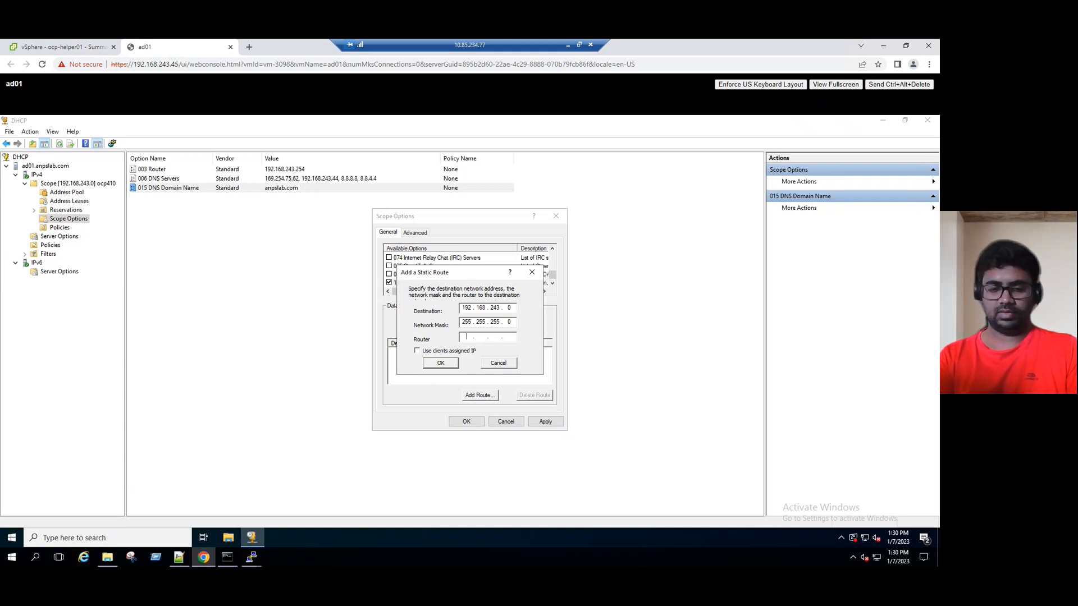
type("192.168")
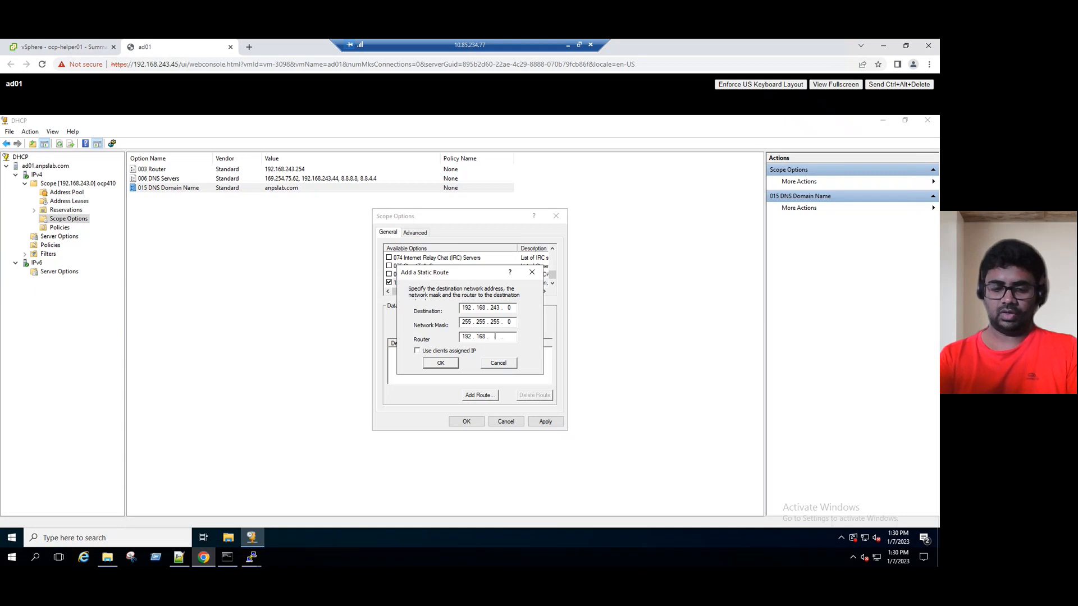
type("243")
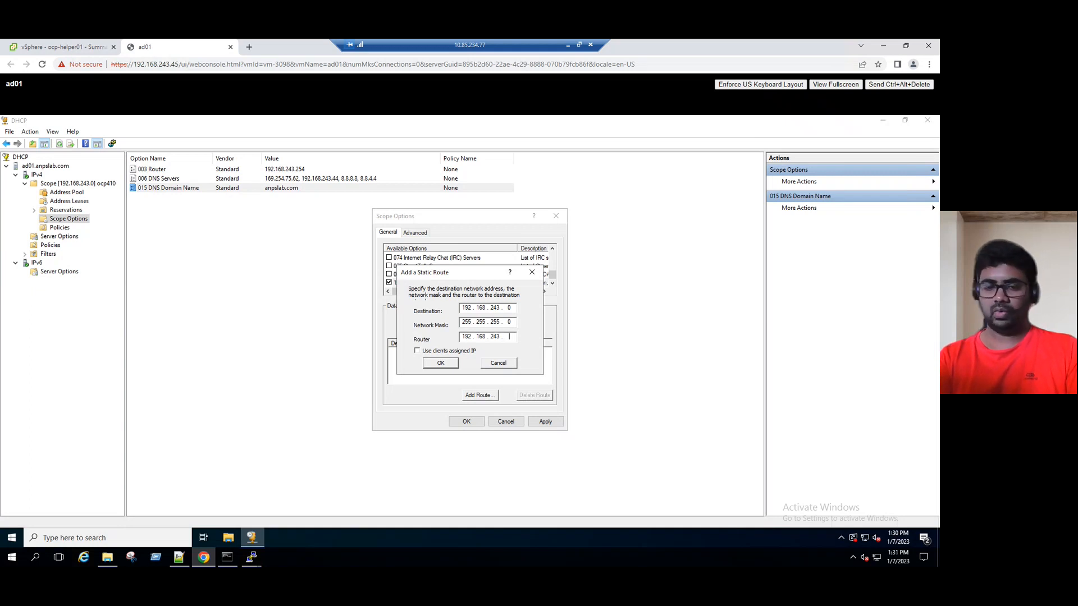
type("254")
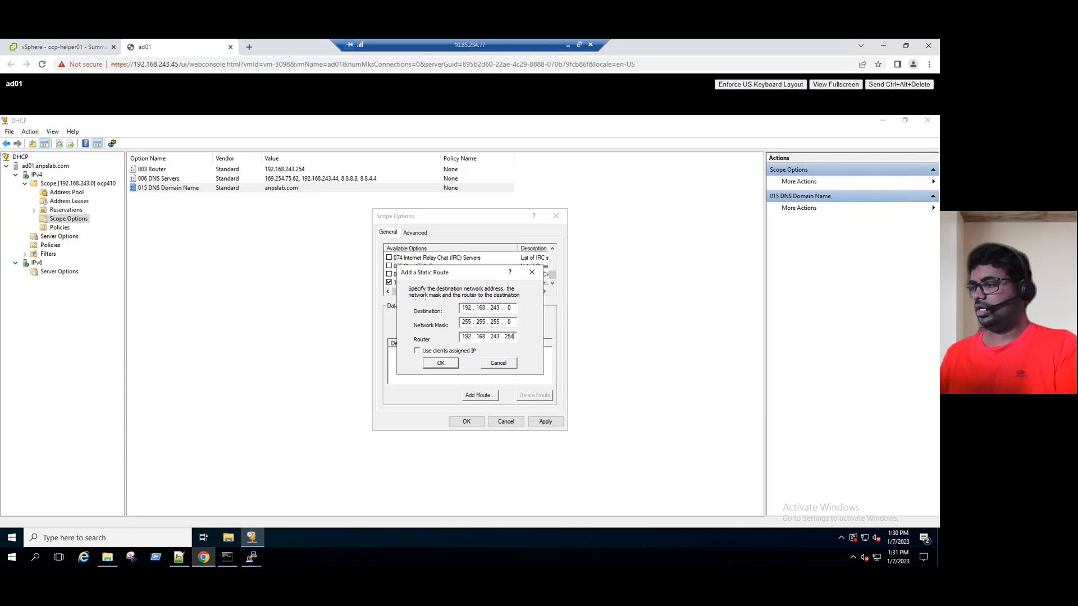
left_click(440, 363)
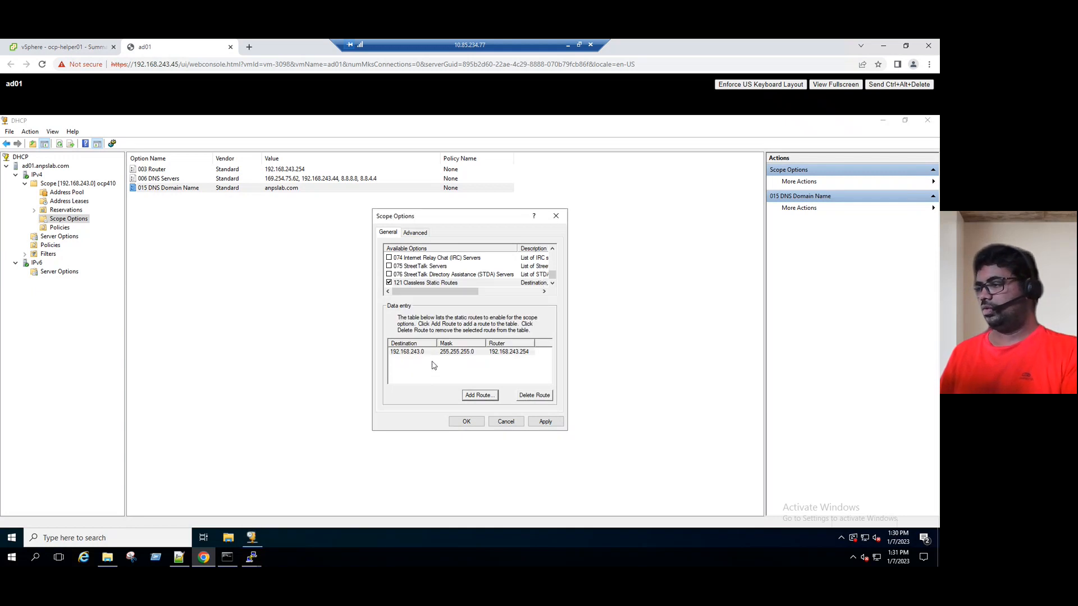
left_click(471, 351)
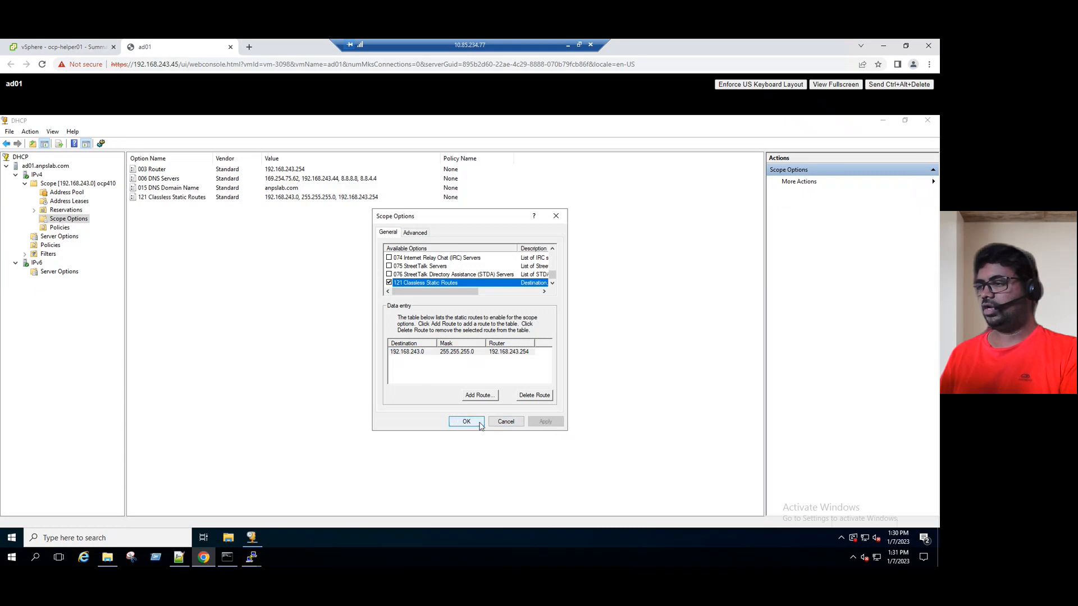
left_click(466, 421)
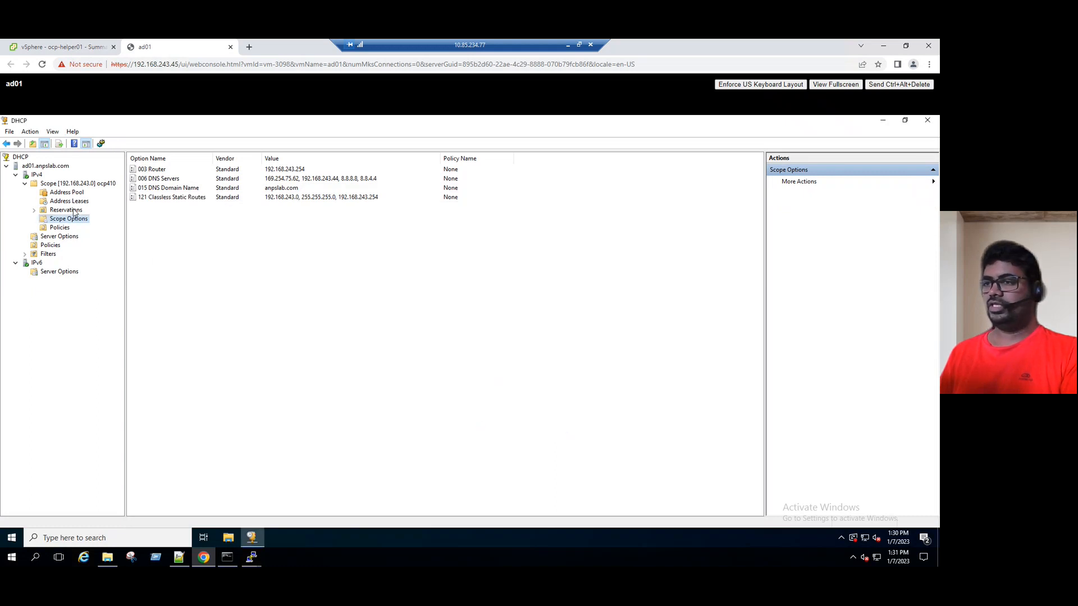
right_click(68, 219)
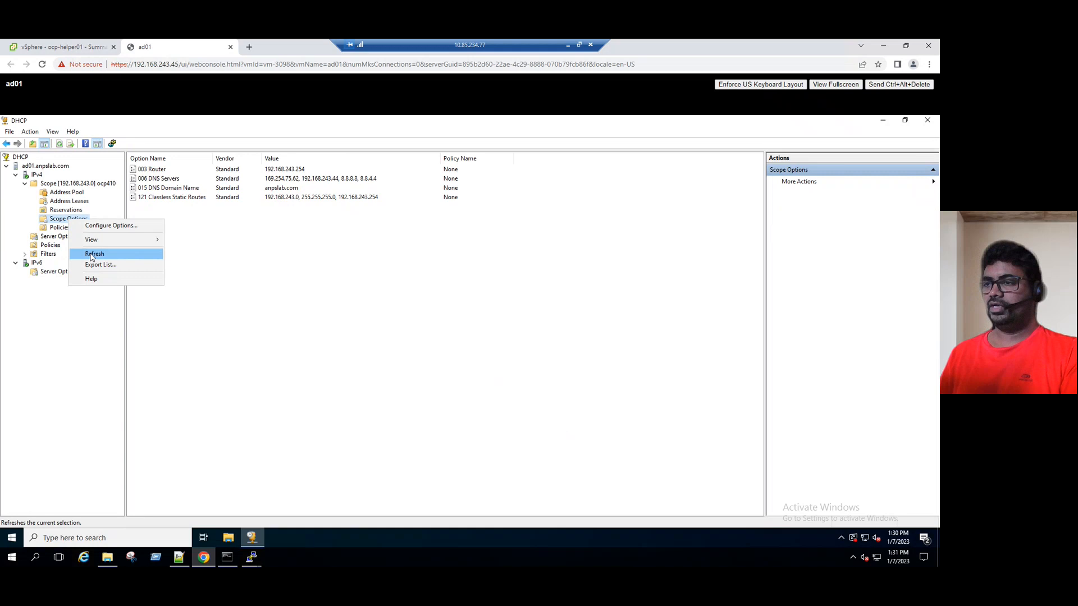
left_click(95, 253)
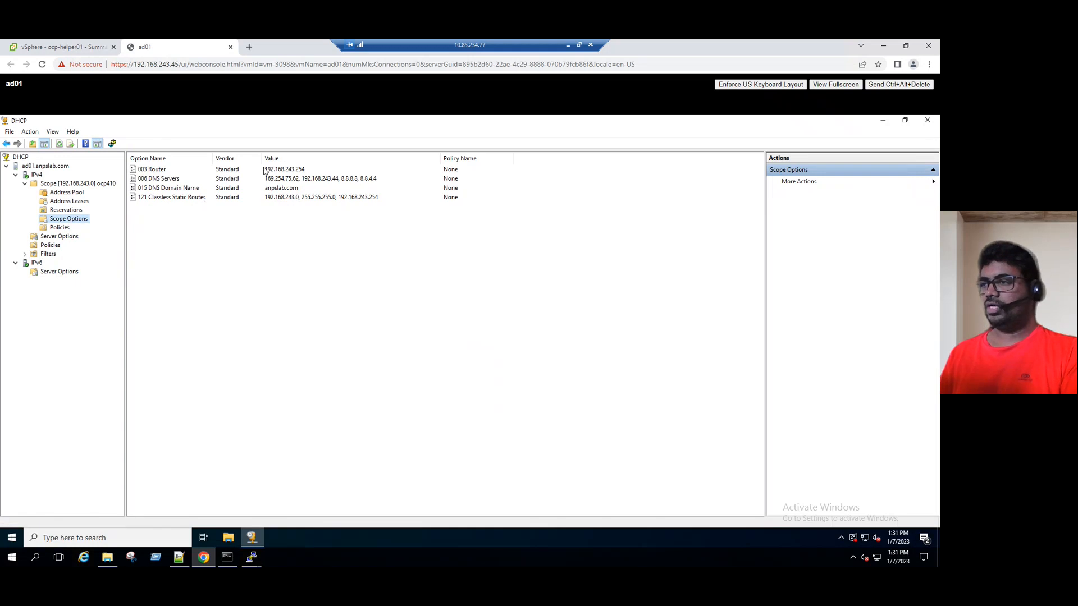
left_click(158, 179)
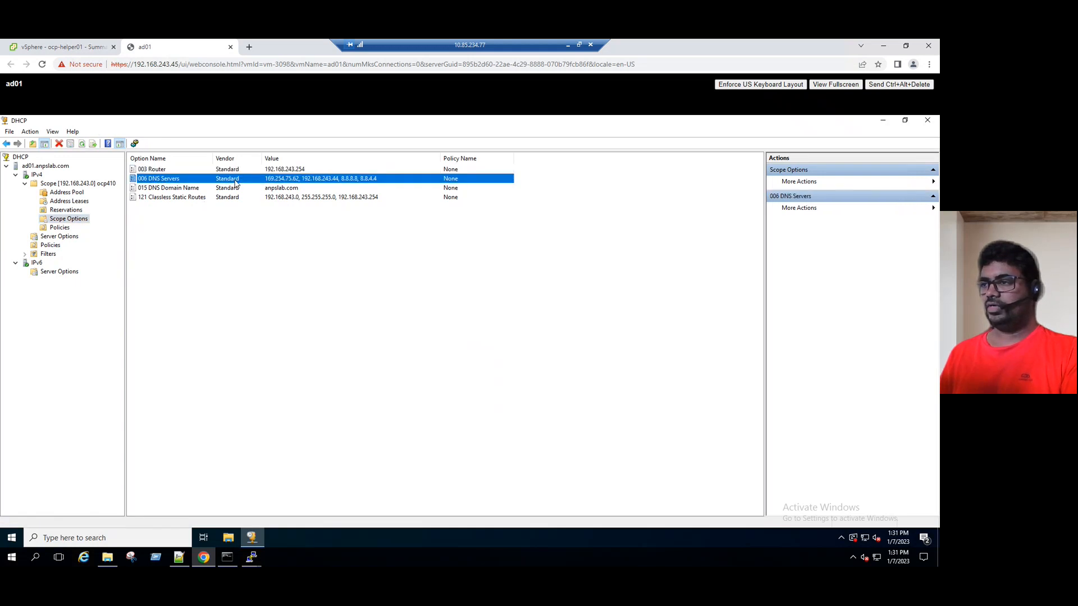
left_click(168, 187)
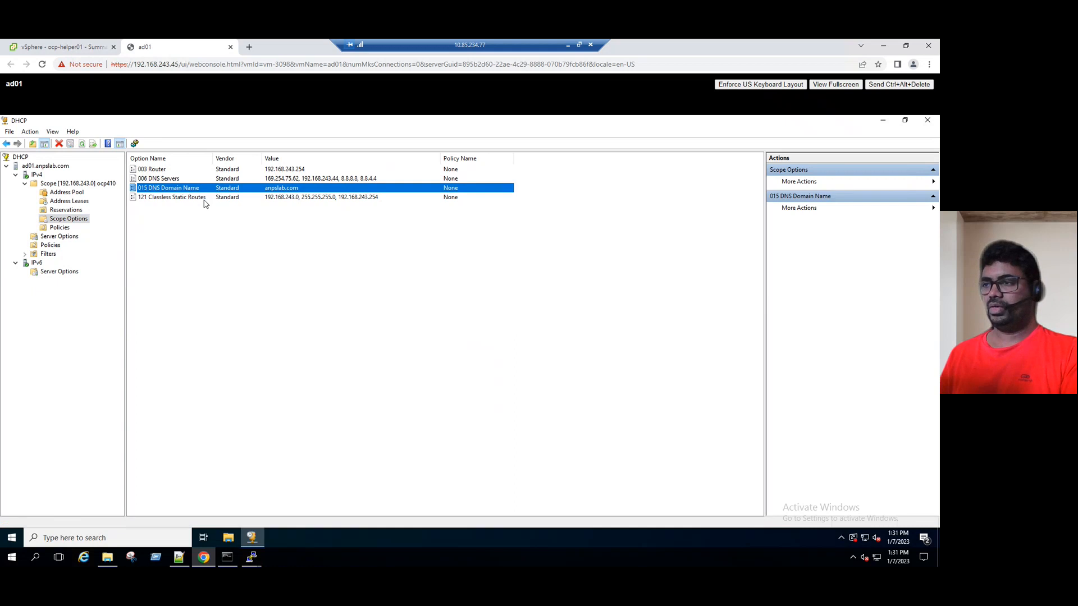
left_click(171, 198)
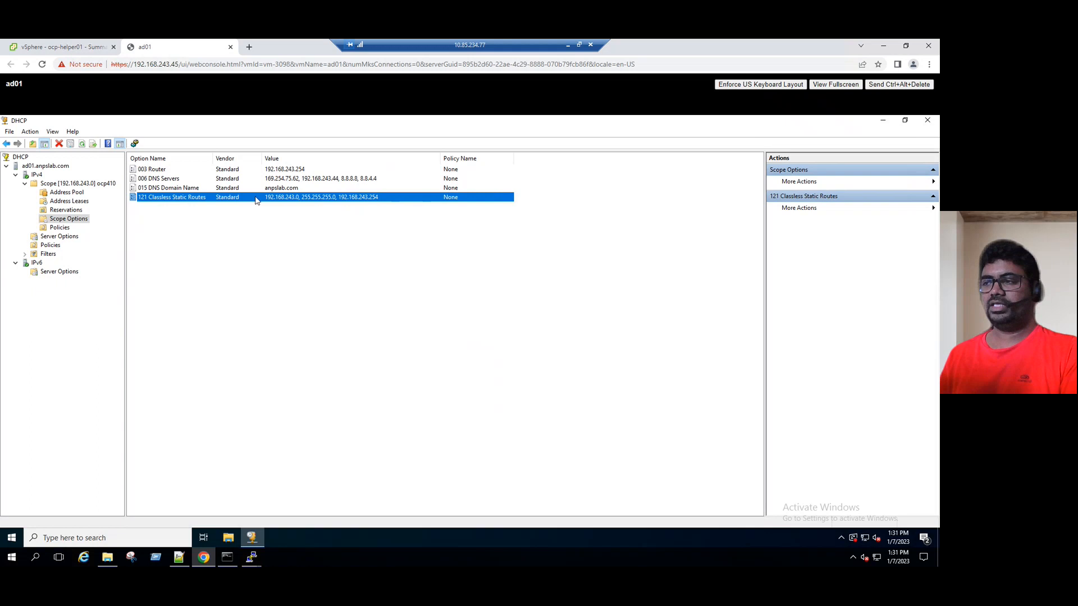
mouse_move(274, 204)
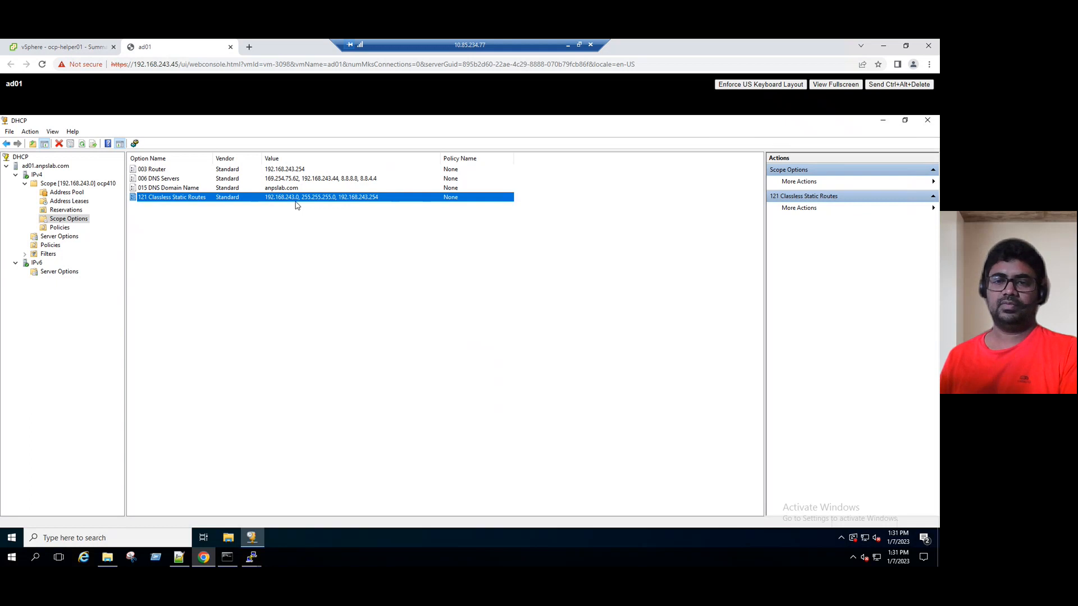
mouse_move(366, 204)
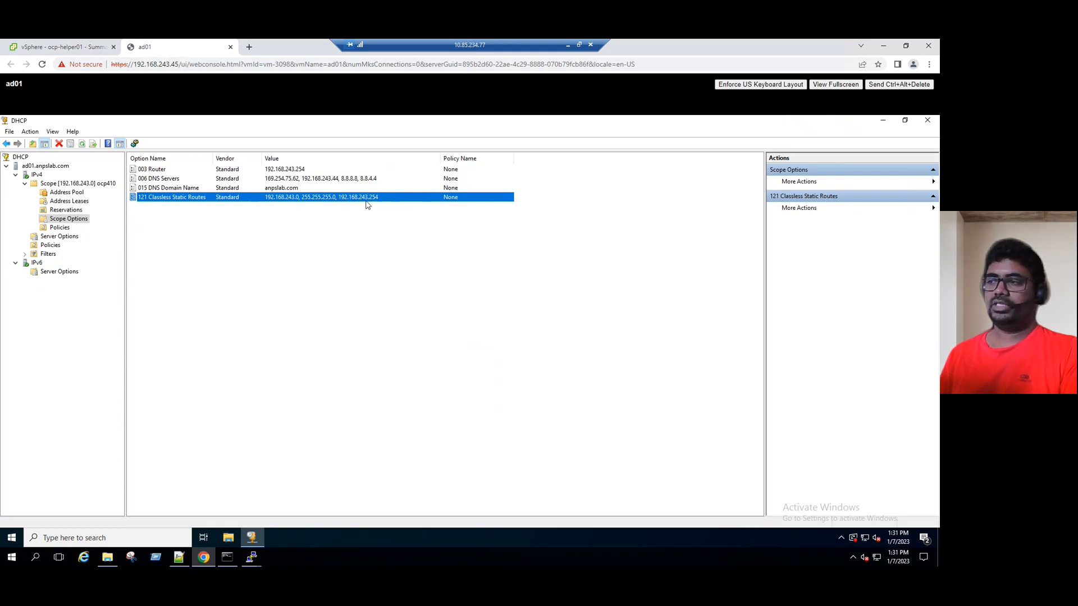
mouse_move(370, 203)
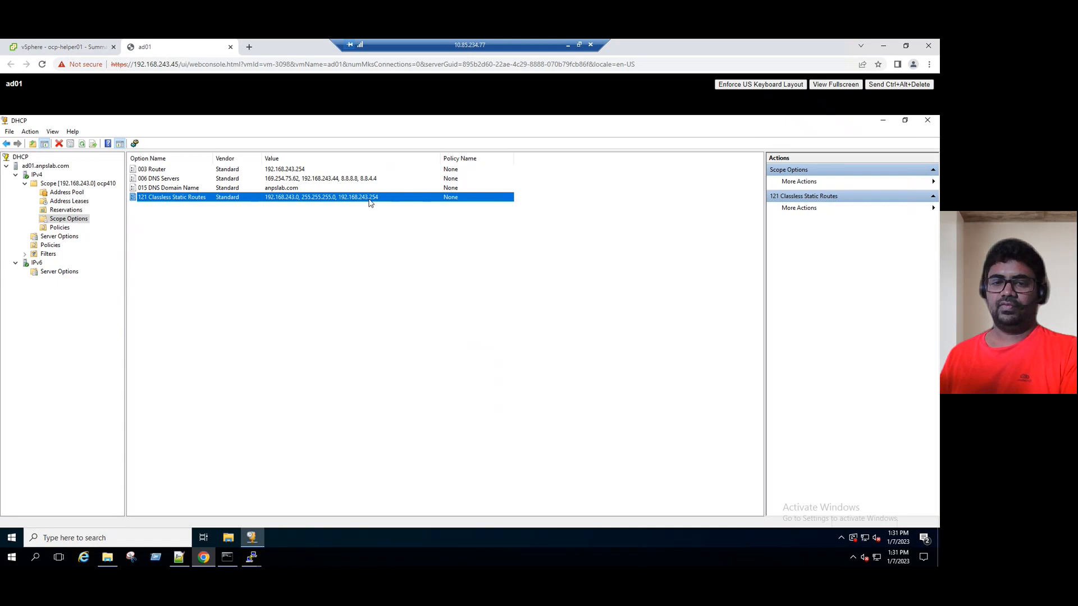